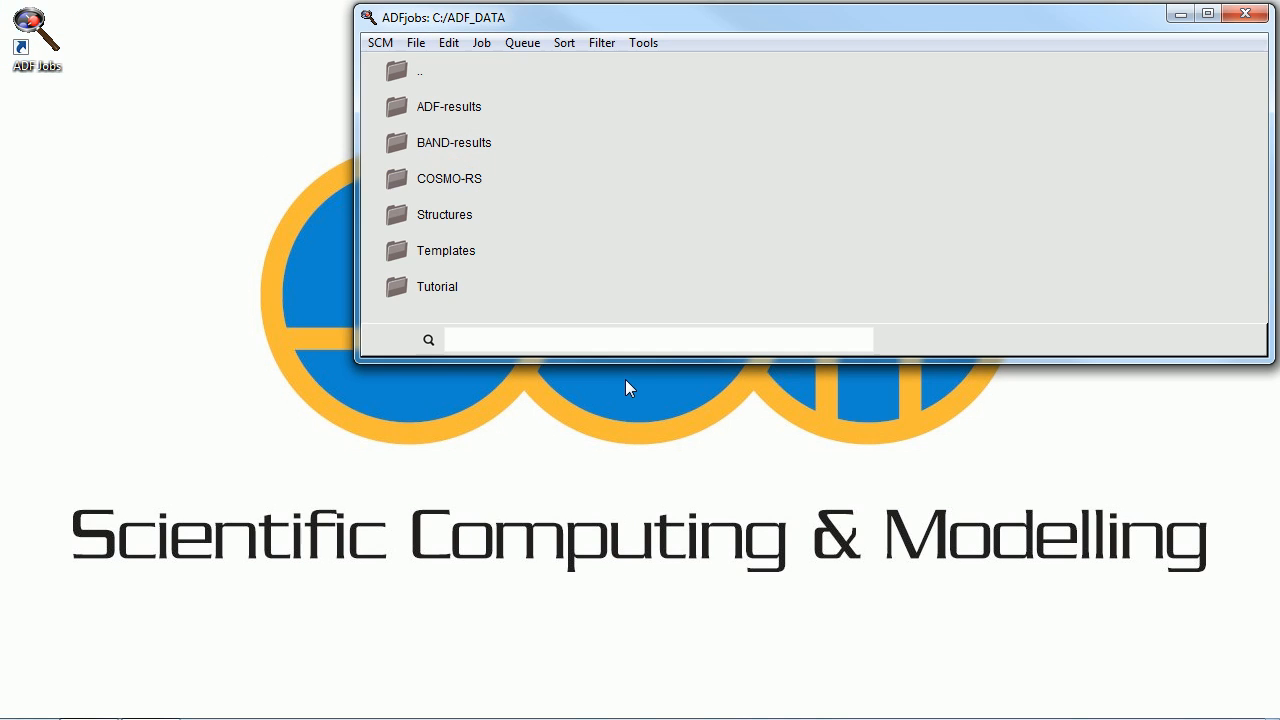
- Enter the Tutorial folder in ADFjobs
double_click(438, 288)
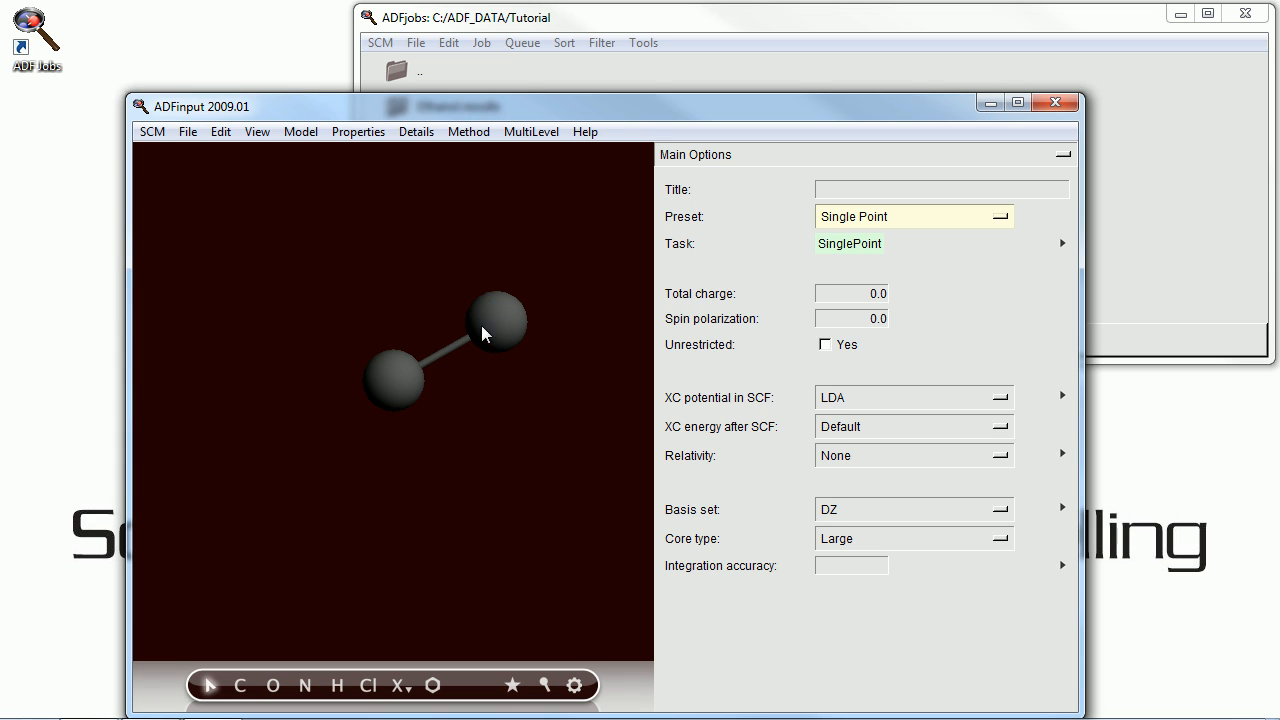
- Make the carbon–carbon bond double and pre-optimize the resulting ethene structure
right_click(444, 356)
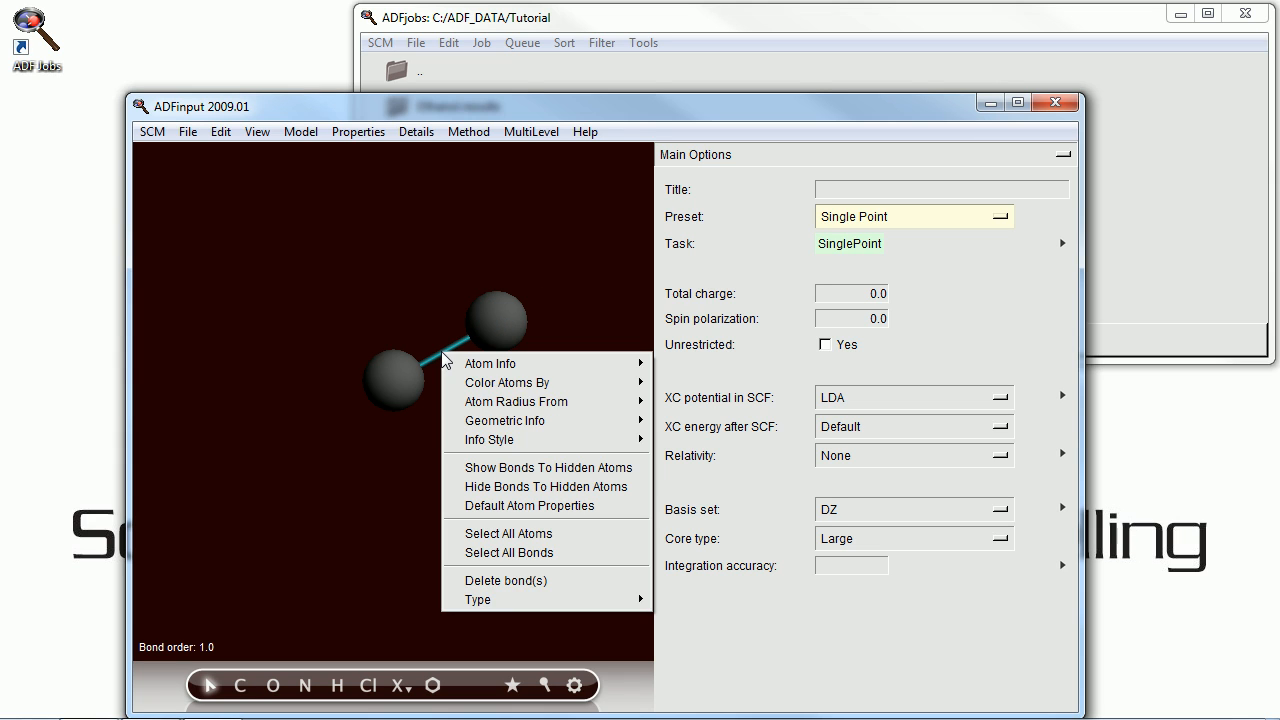
mouse_move(478, 600)
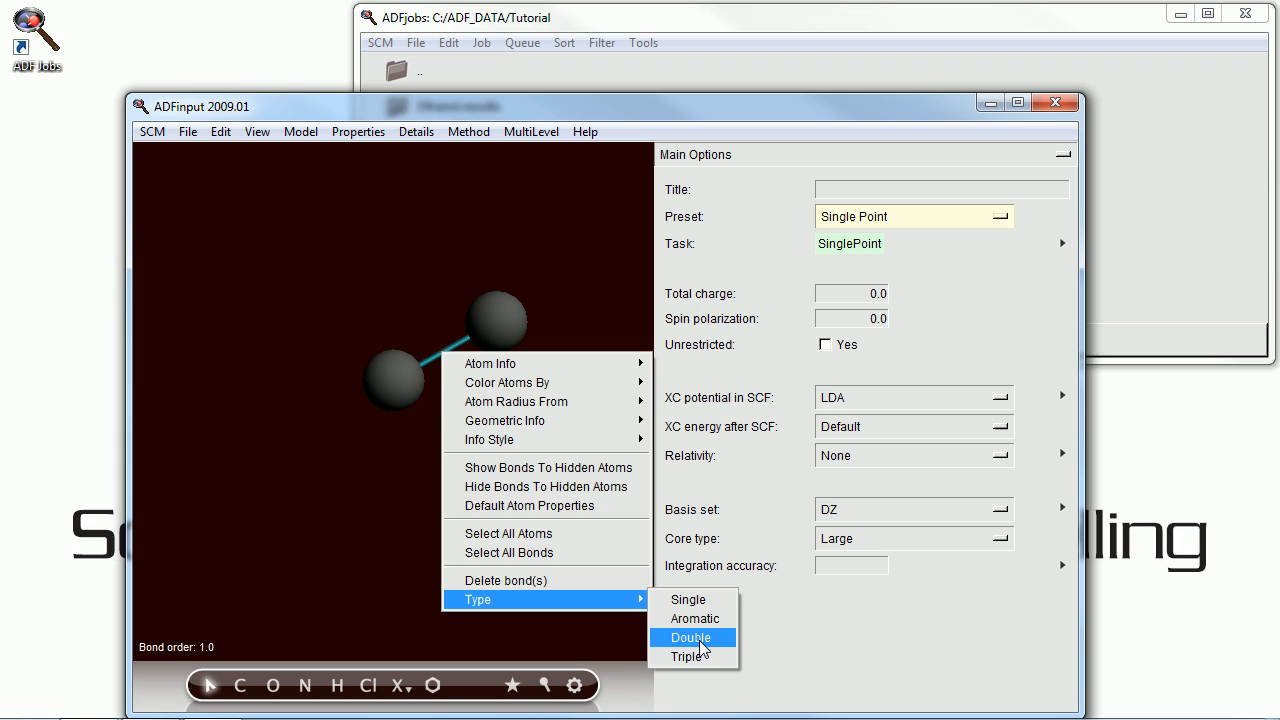
left_click(220, 132)
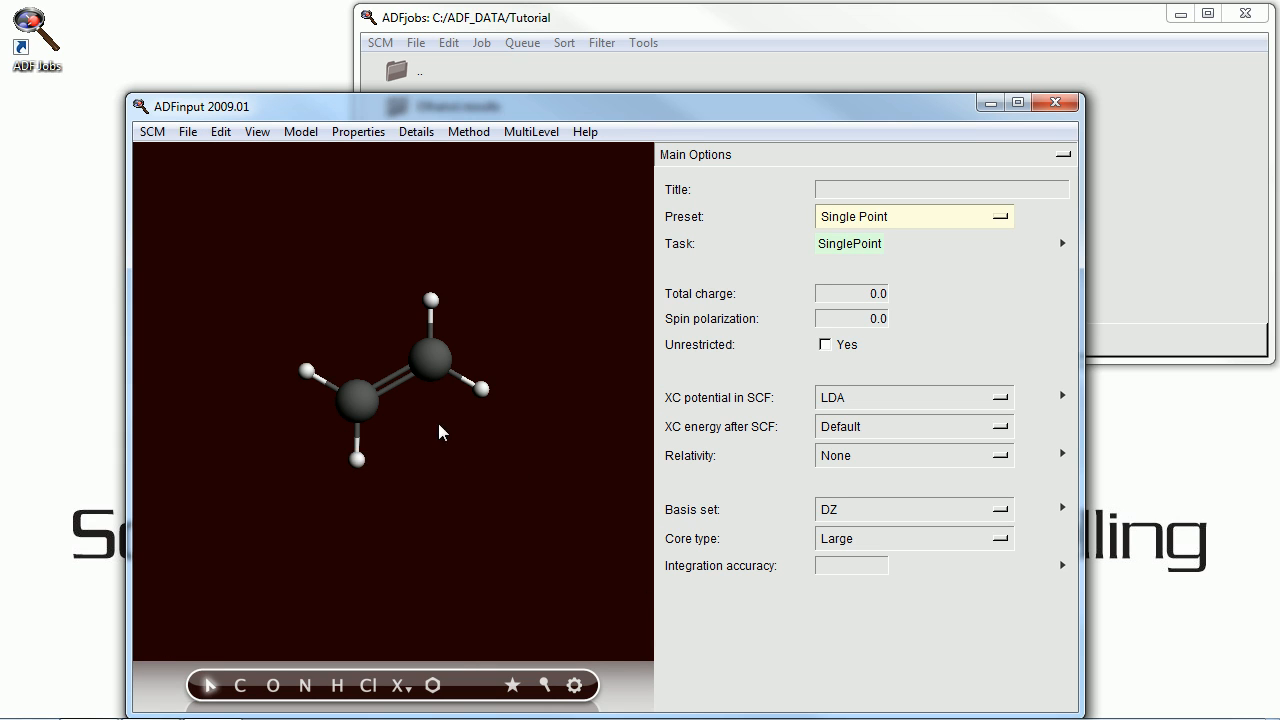
left_click(576, 682)
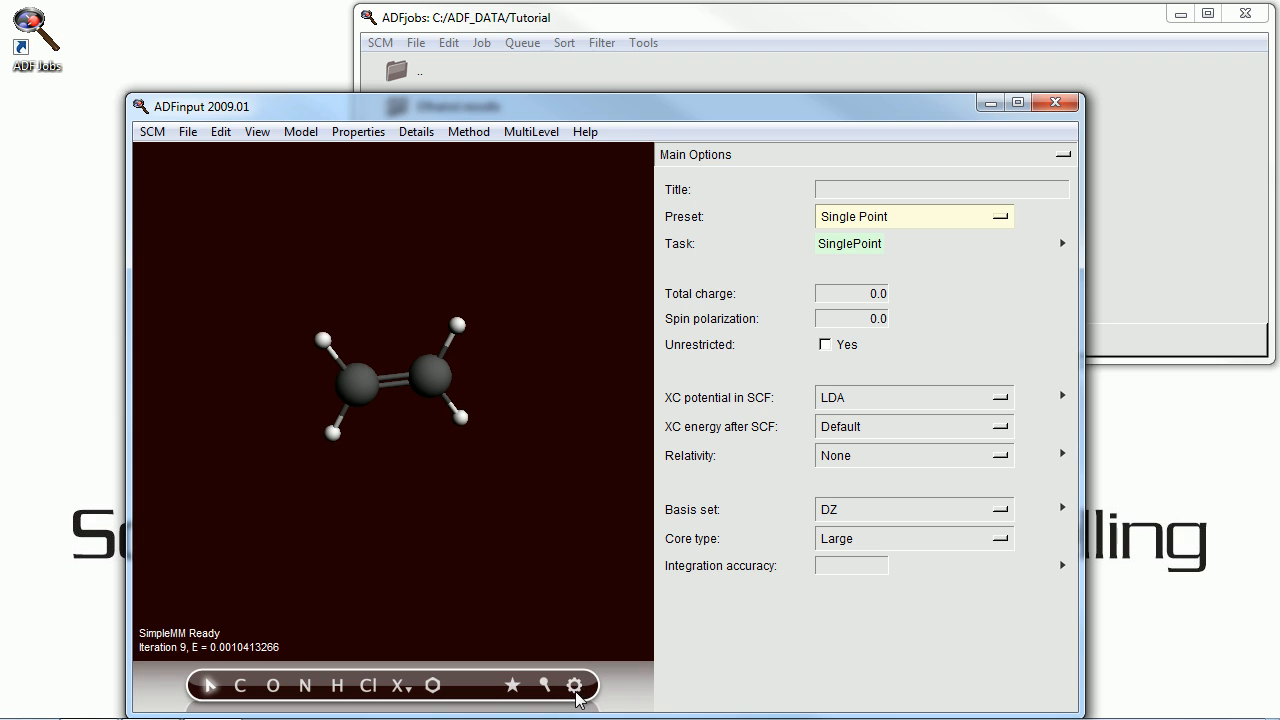
- Choose the Geometry Optimization preset, title the job 'ethene', and save it as ethene
left_click(914, 216)
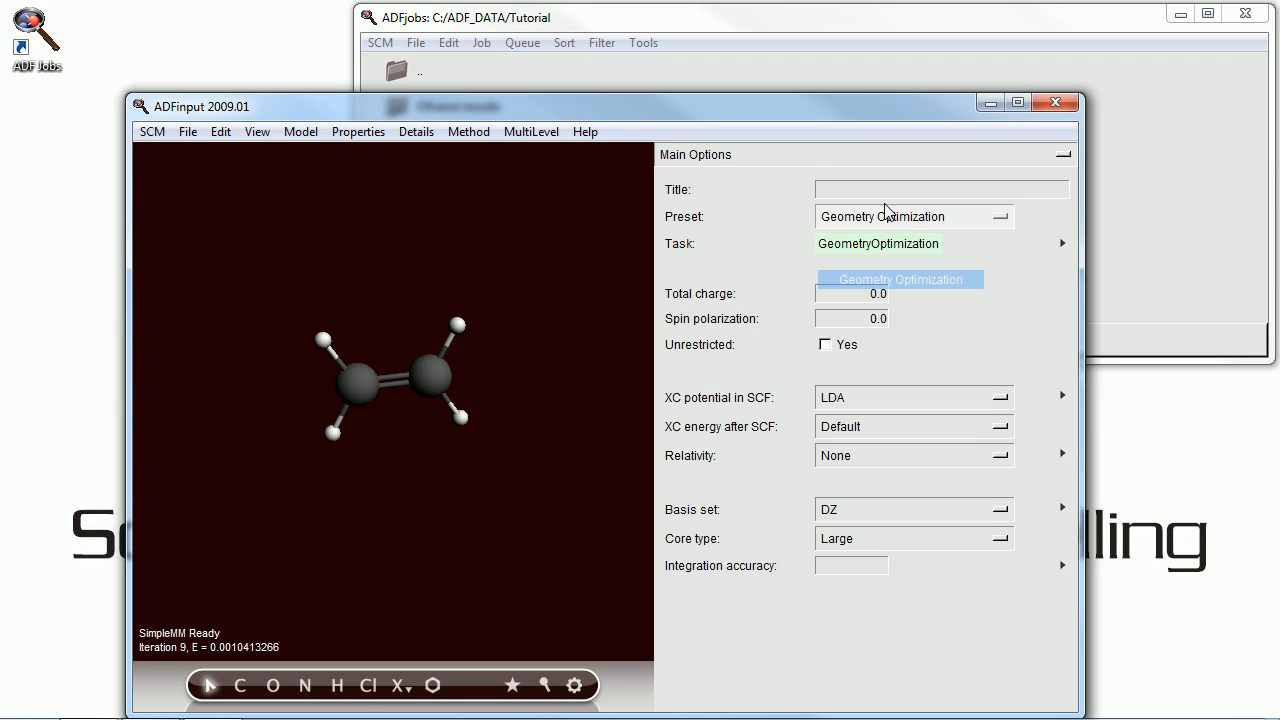
type("ethene")
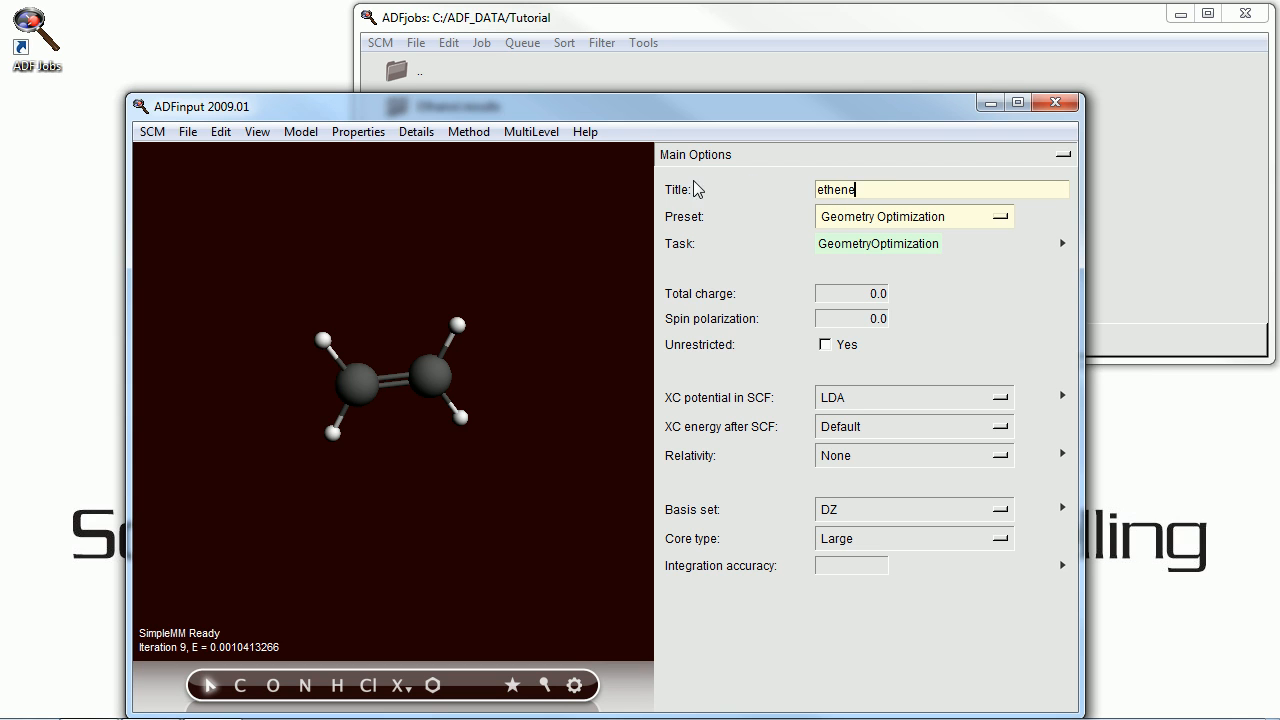
left_click(188, 132)
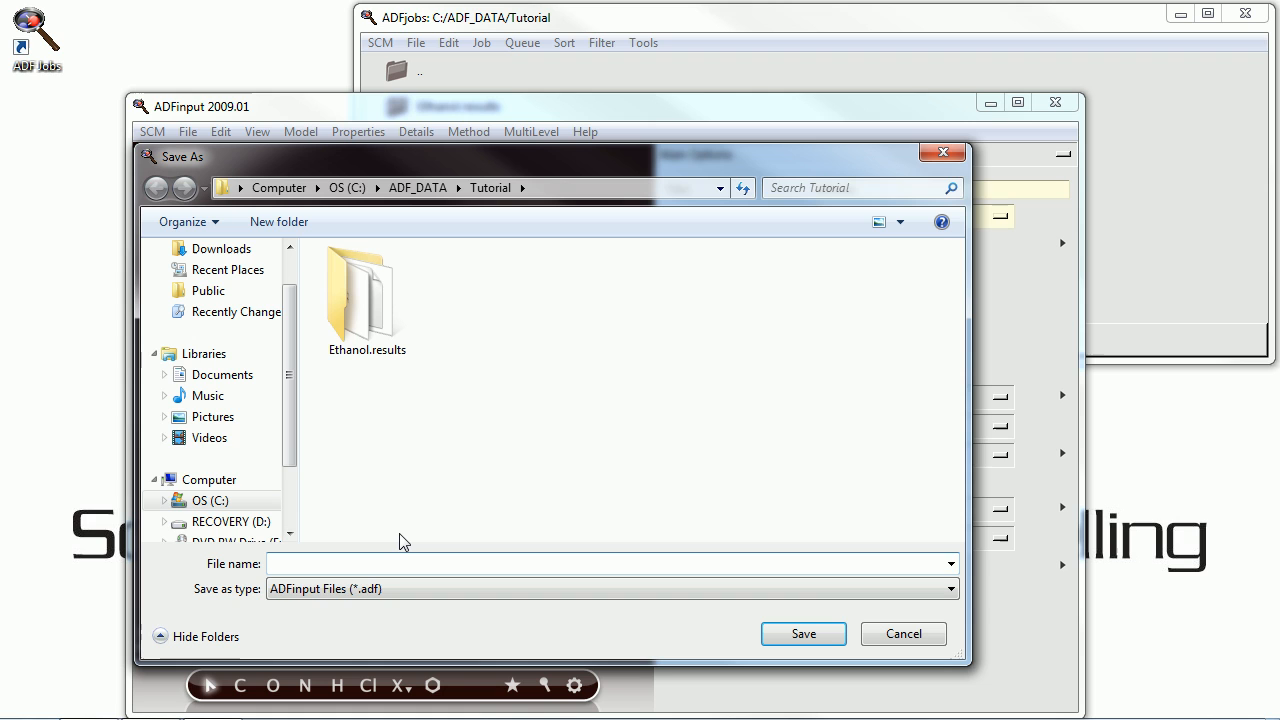
type("ethene")
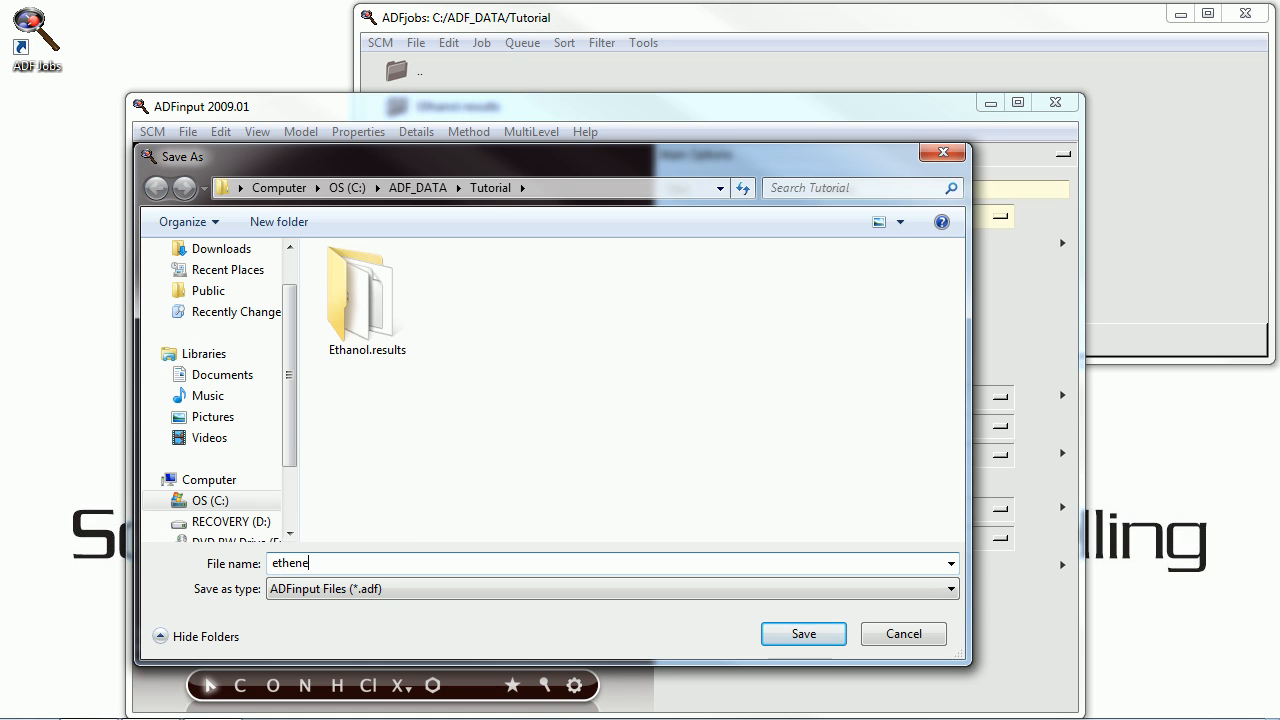
left_click(804, 634)
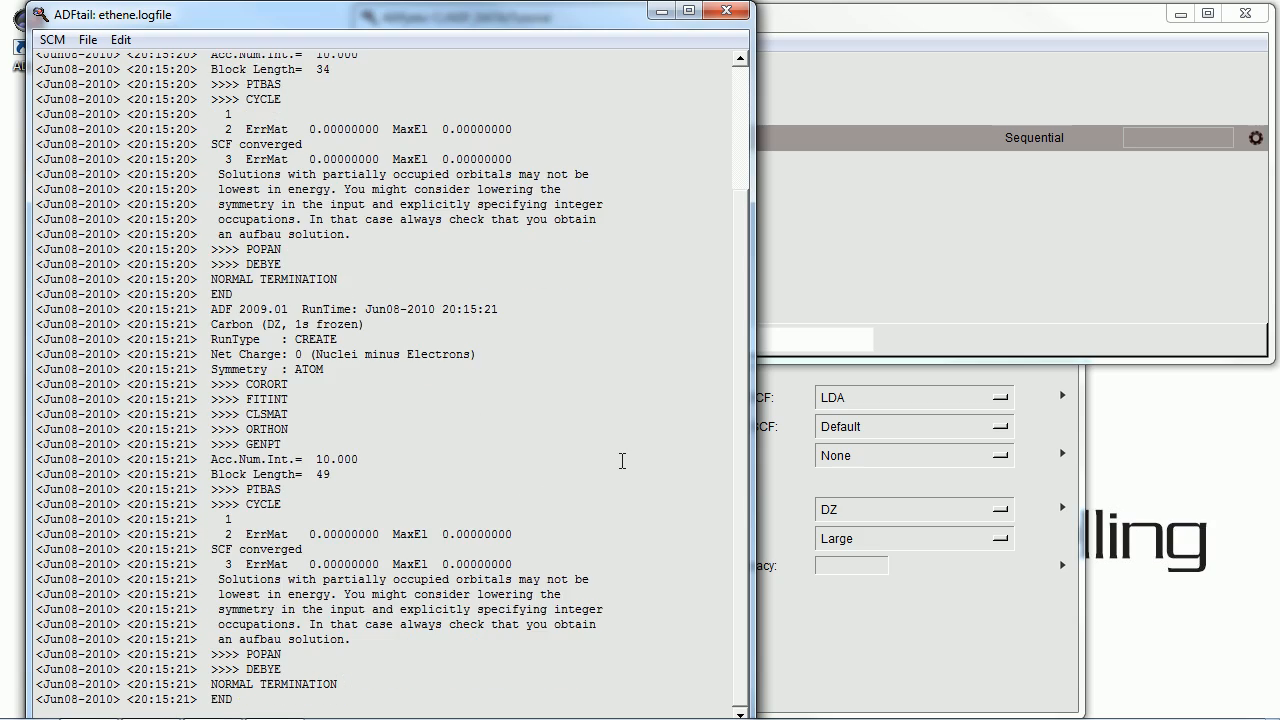
- Scroll through the finished ethene optimization log and close ADFtail
scroll("down", 3)
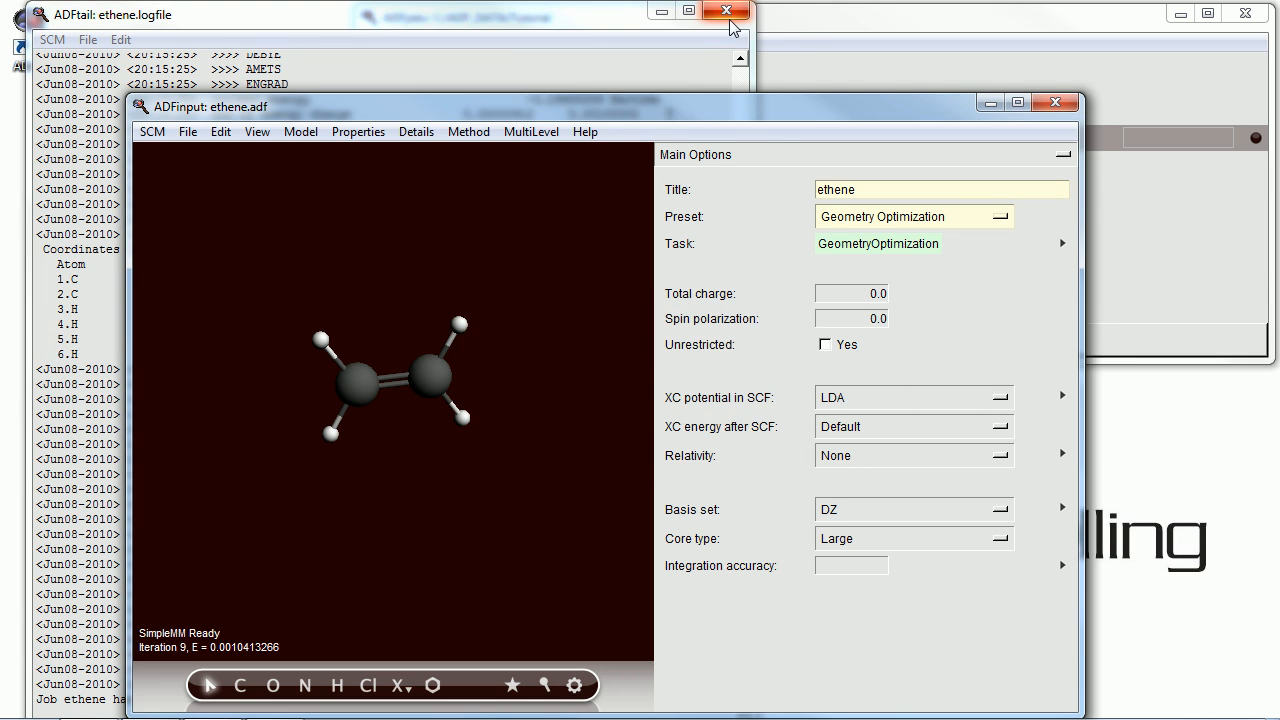
left_click(724, 12)
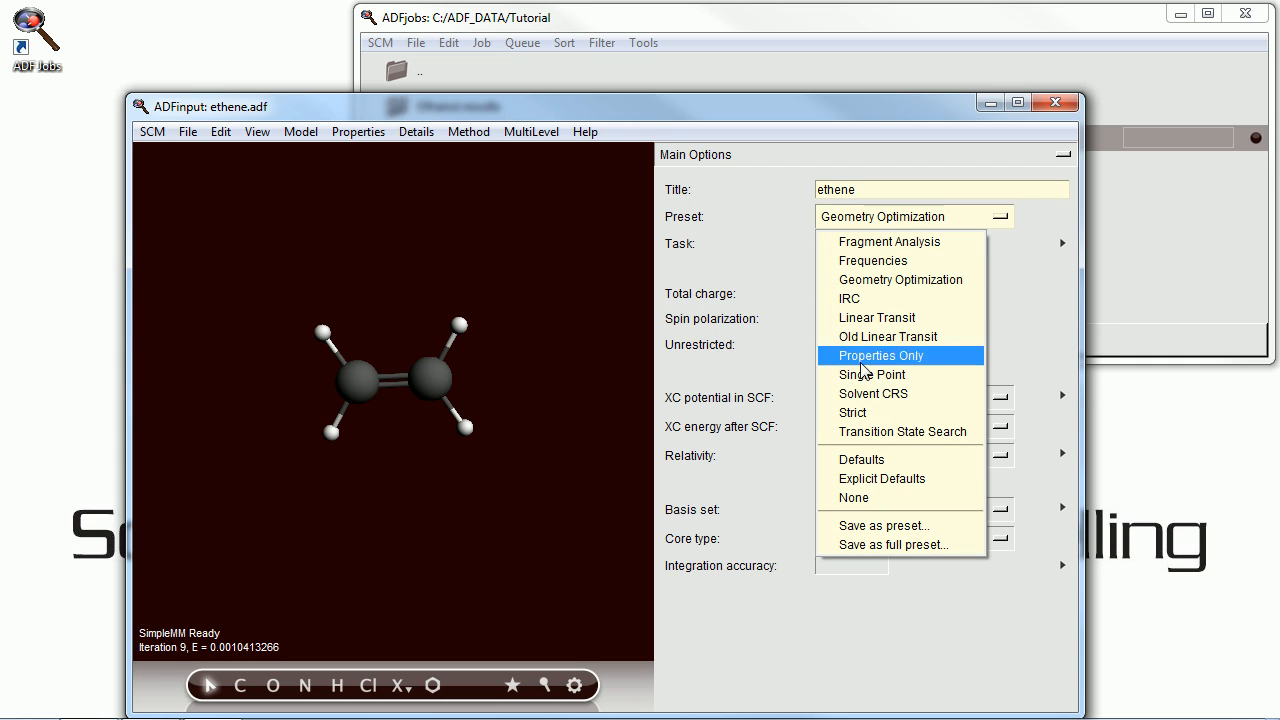
- Switch to the Single Point preset and select SingletAndTriplet in the Excitations, CD panel
left_click(872, 374)
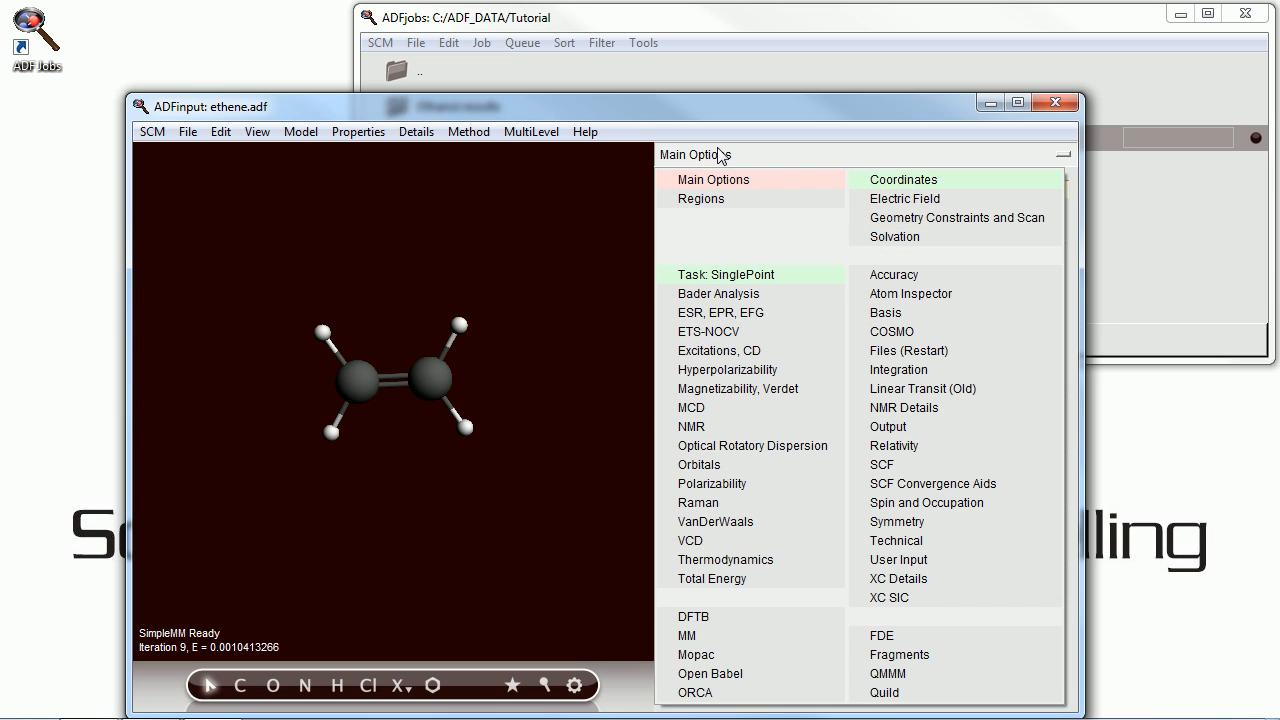
left_click(720, 350)
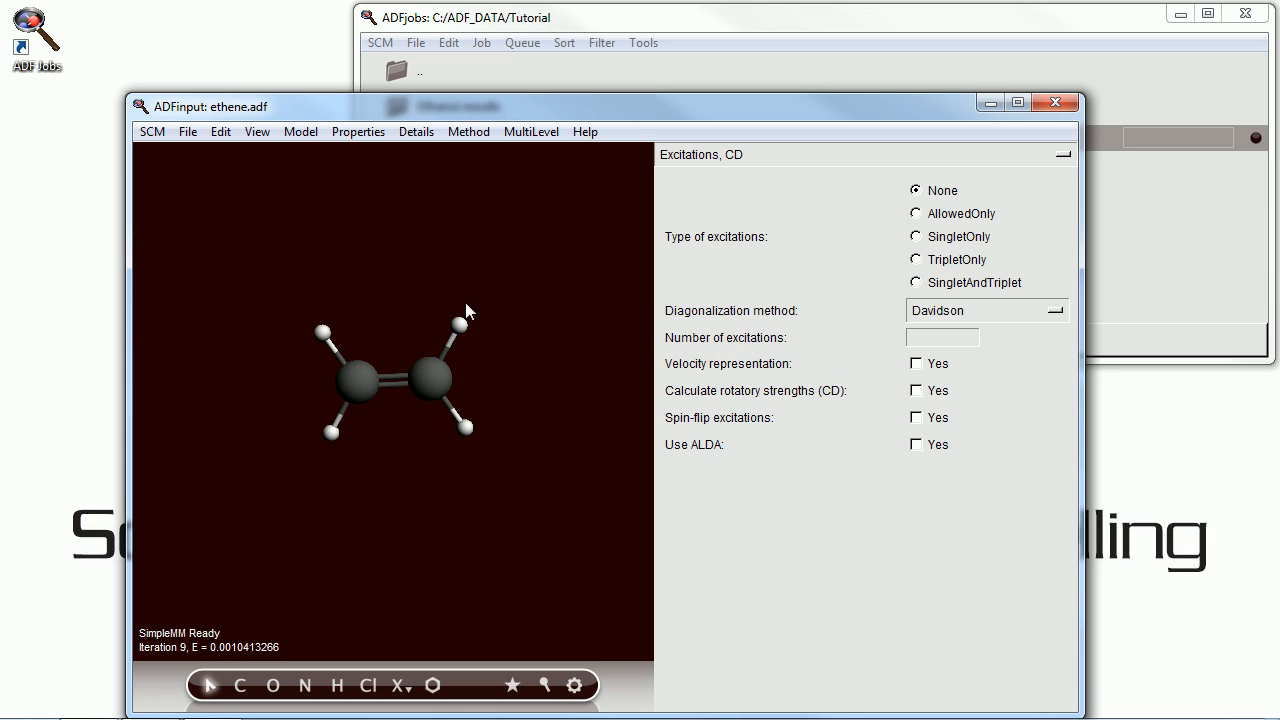
left_click(916, 282)
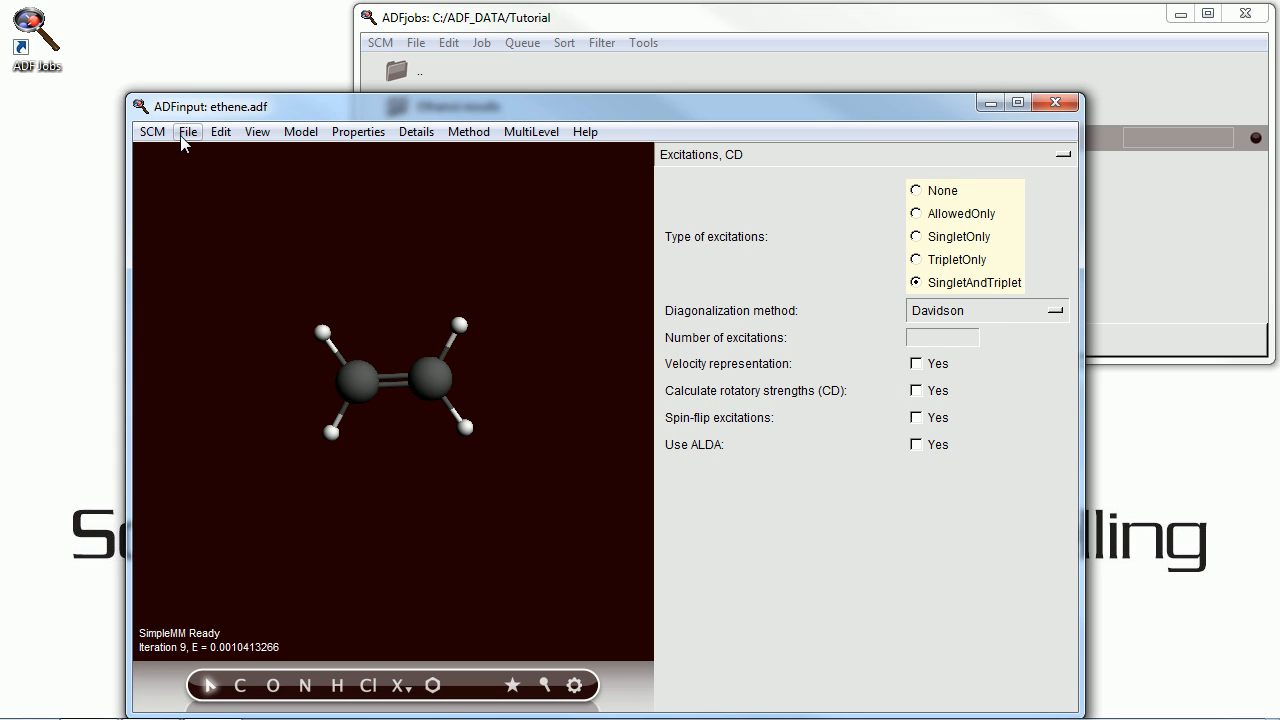
- Save the input as 'ethene-exci' and run the excitation calculation
left_click(188, 132)
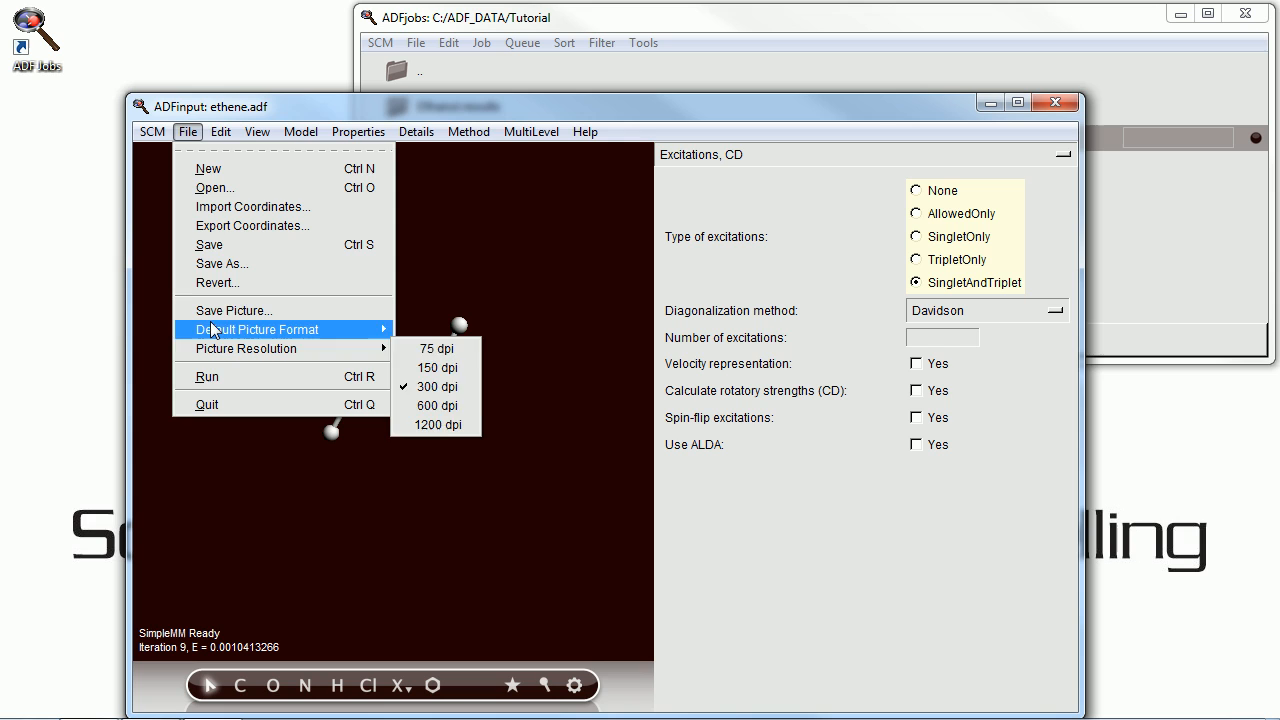
left_click(220, 264)
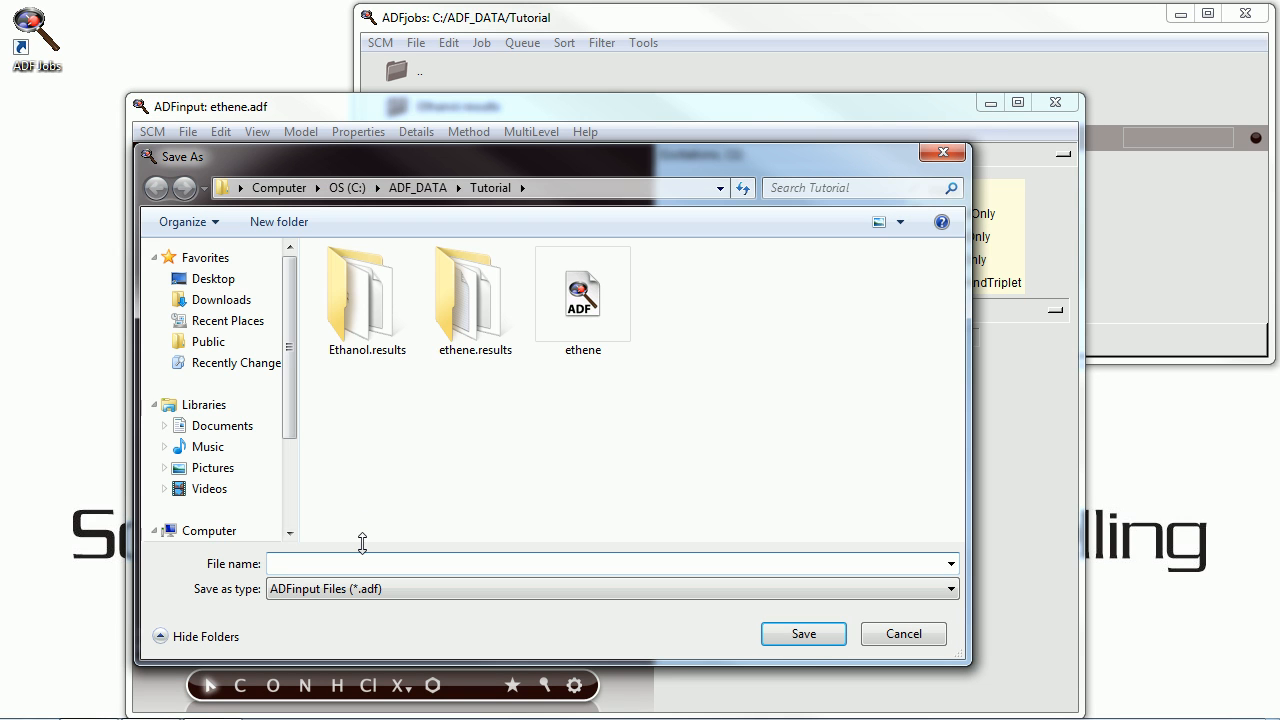
type("ethene-exci")
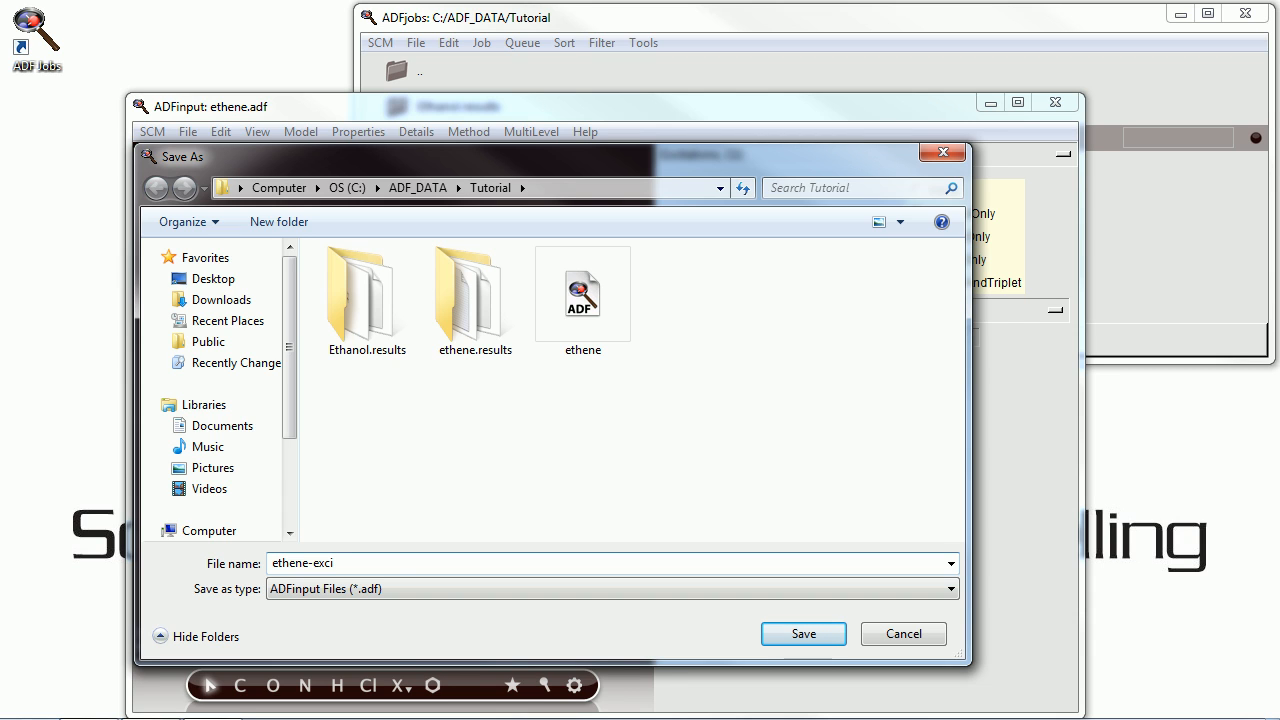
left_click(804, 632)
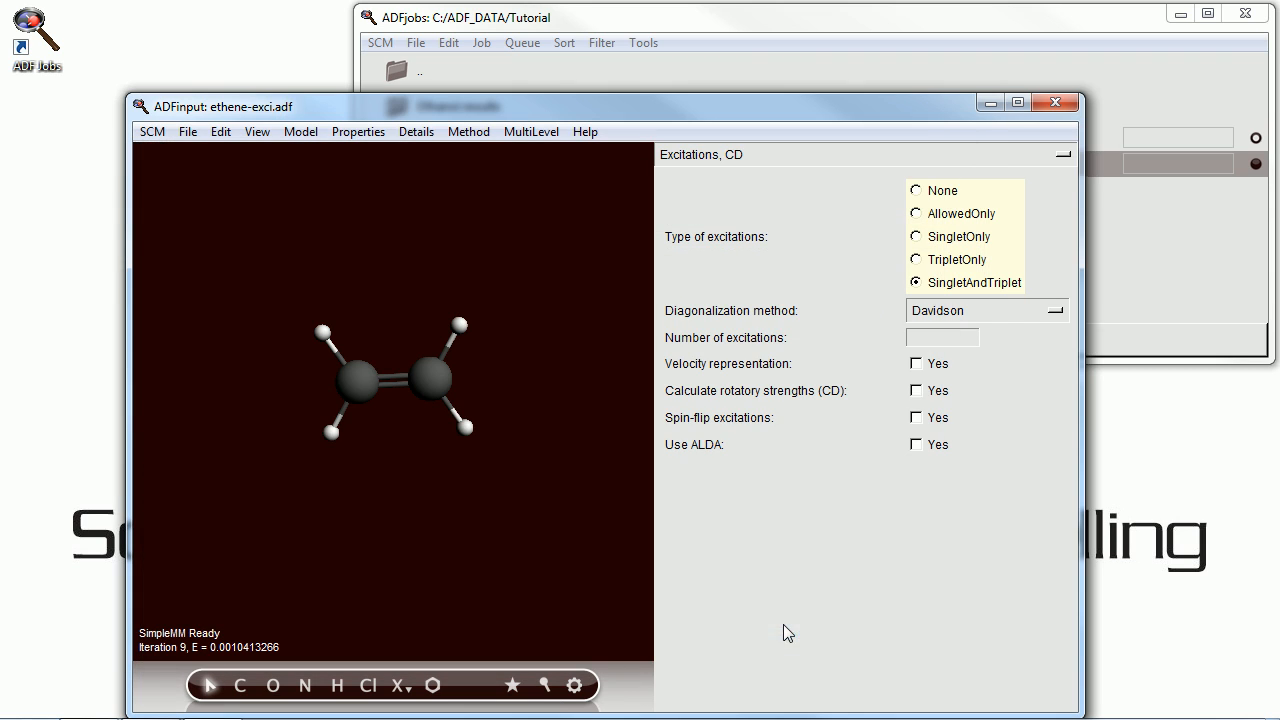
left_click(188, 132)
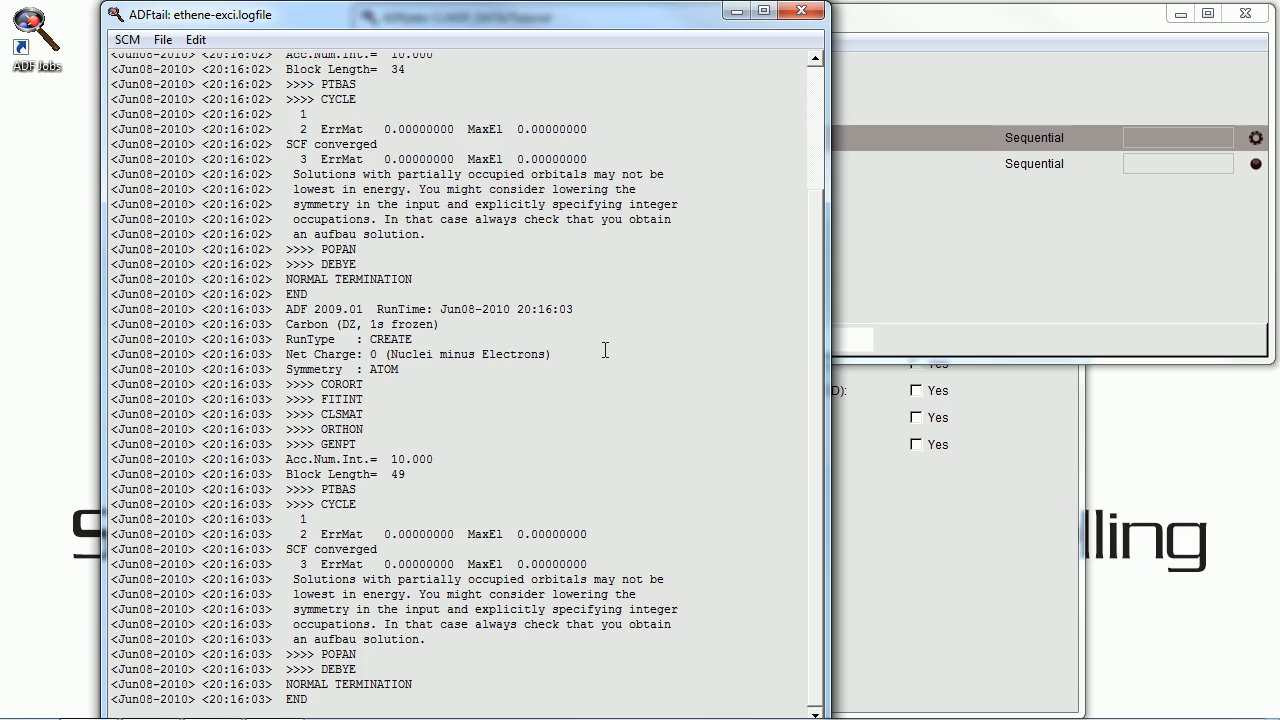
- Scroll down the ethene-exci calculation log in ADFtail
scroll("down", 3)
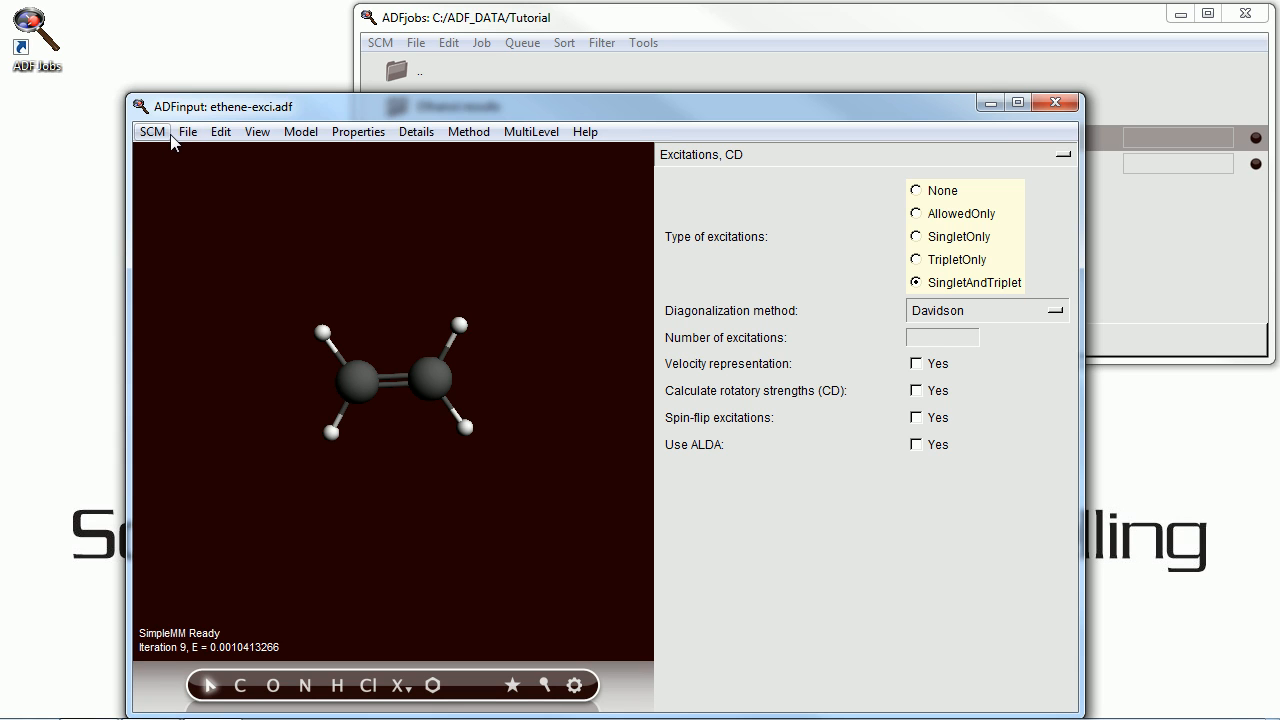
left_click(152, 132)
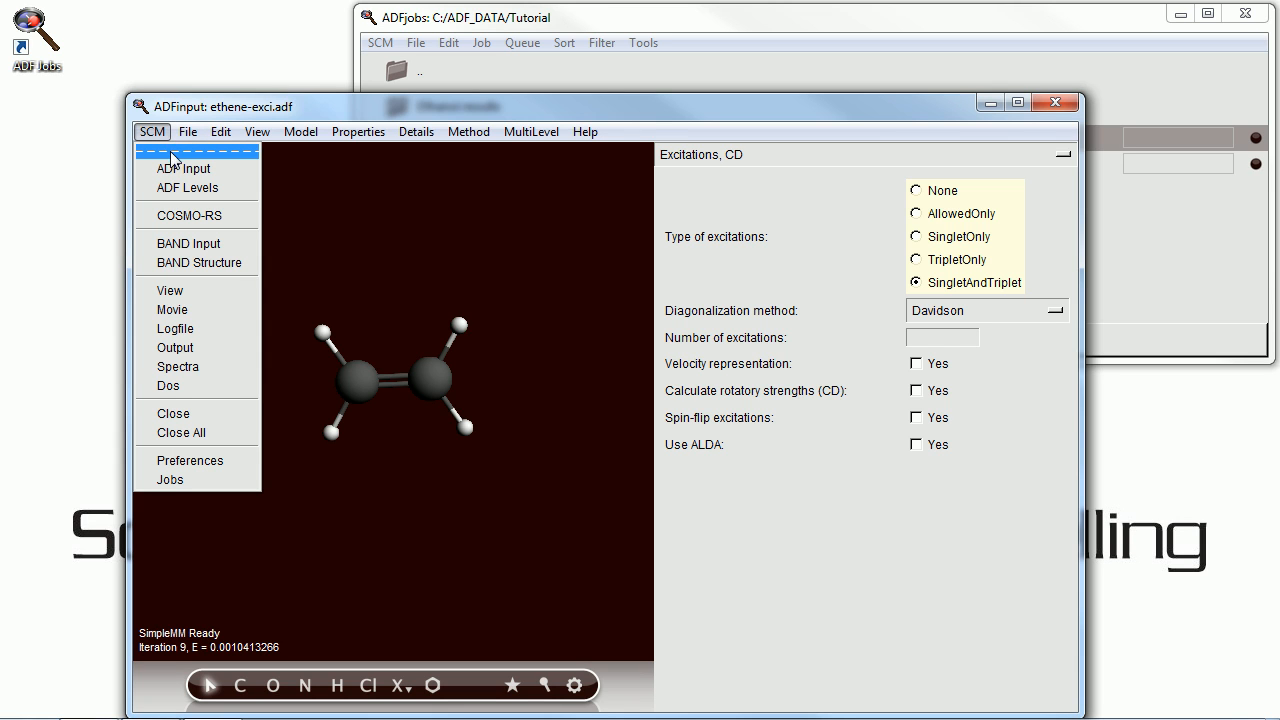
left_click(188, 188)
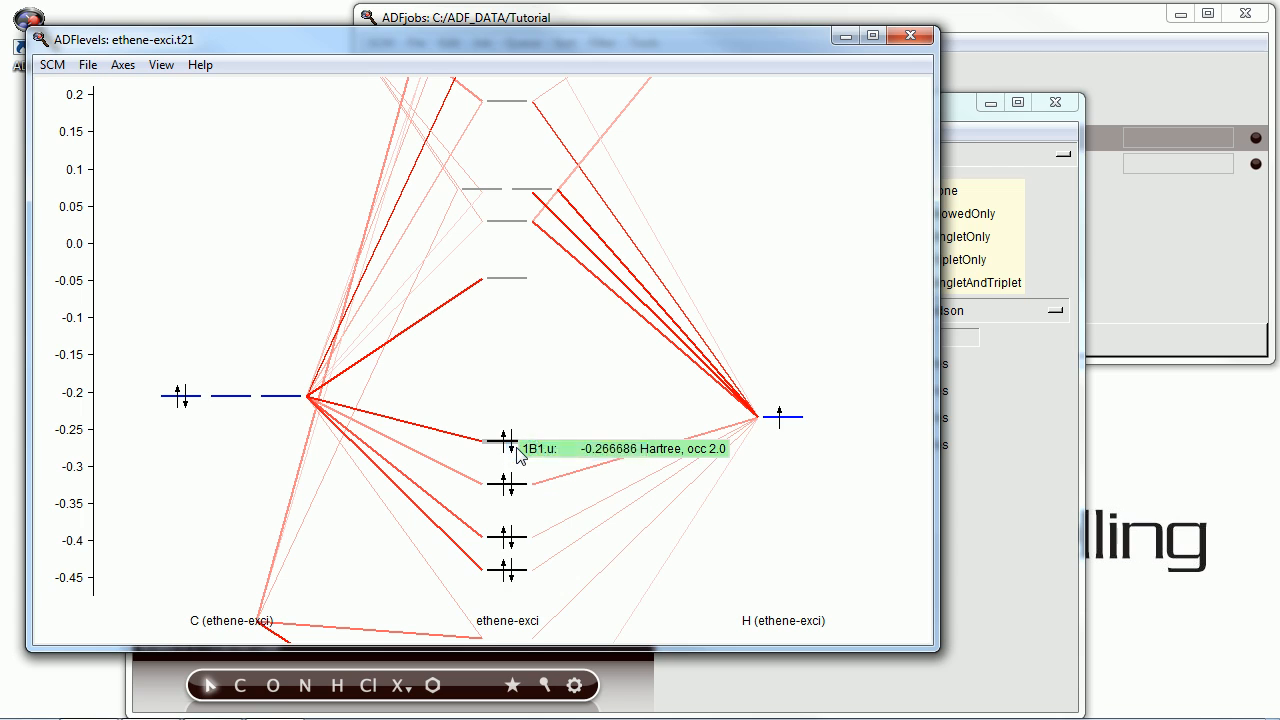
double_click(504, 446)
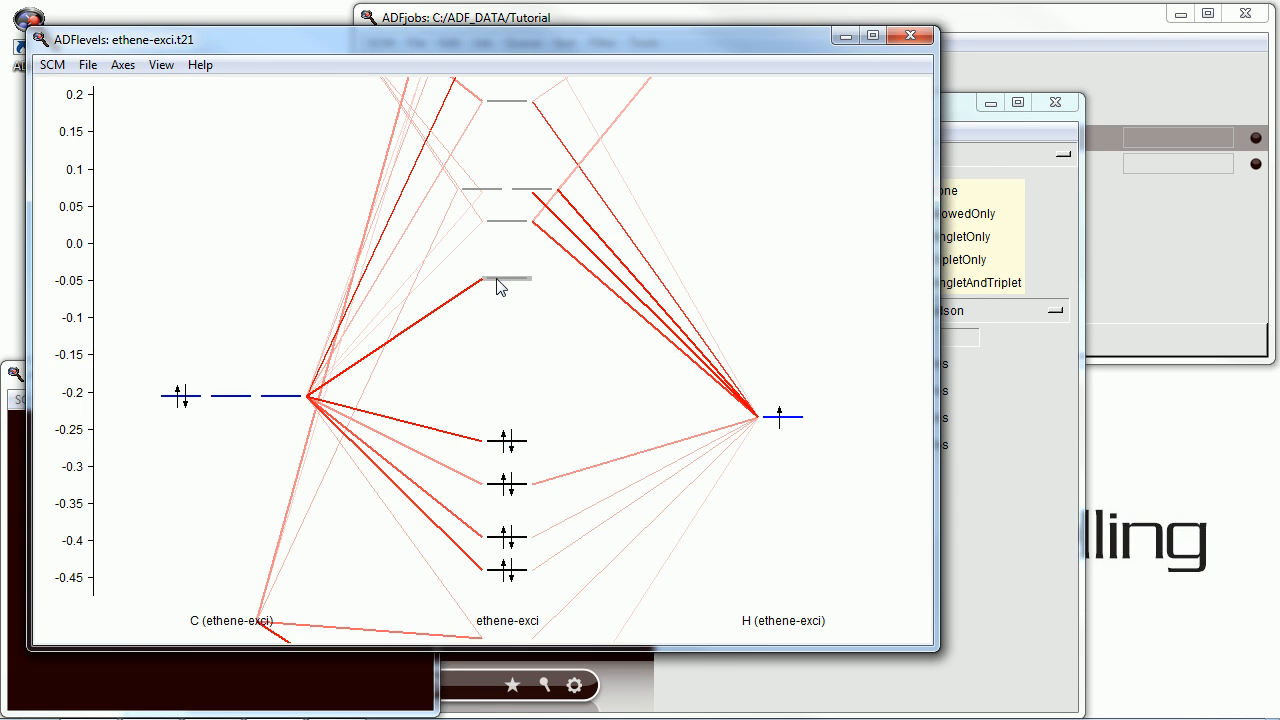
mouse_move(516, 292)
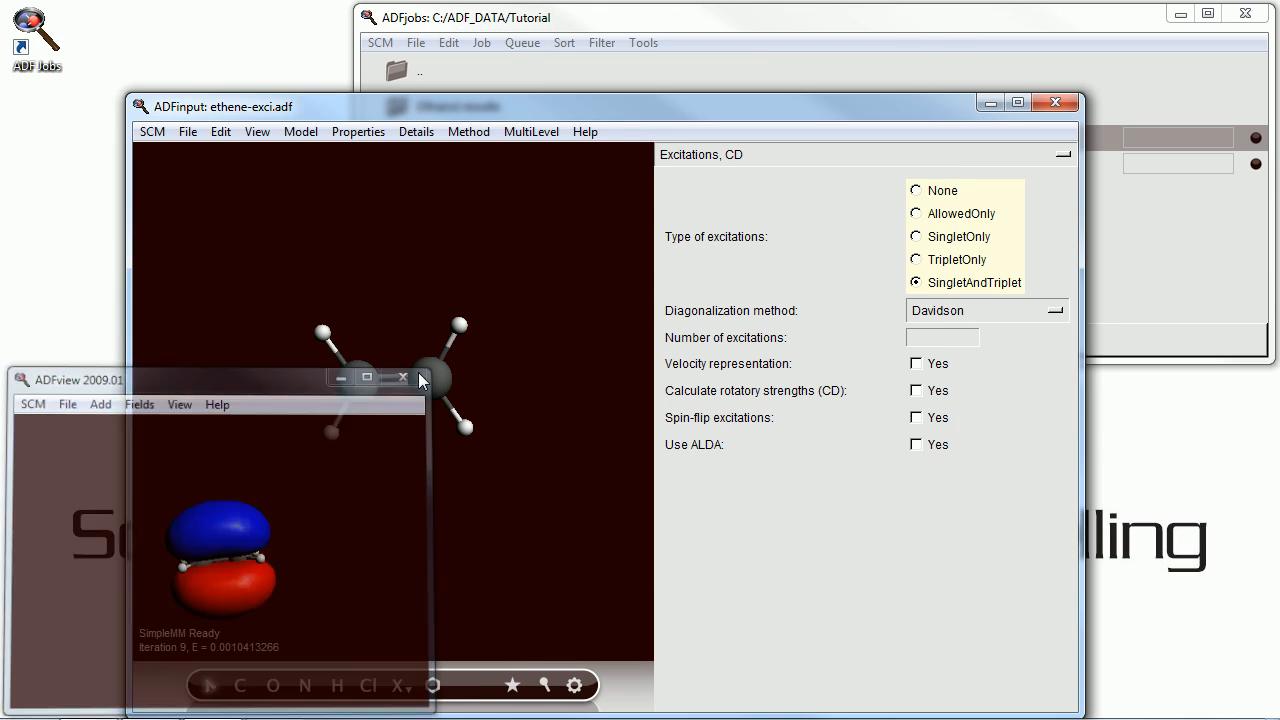
left_click(402, 376)
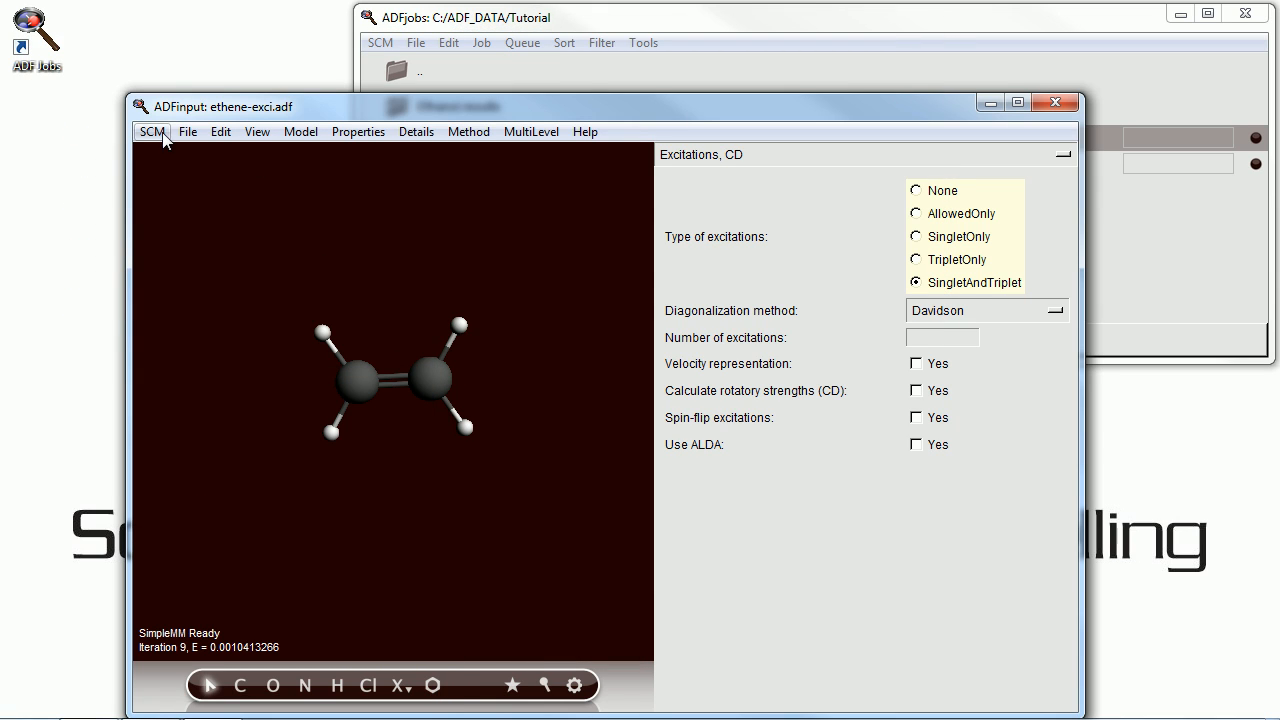
left_click(152, 132)
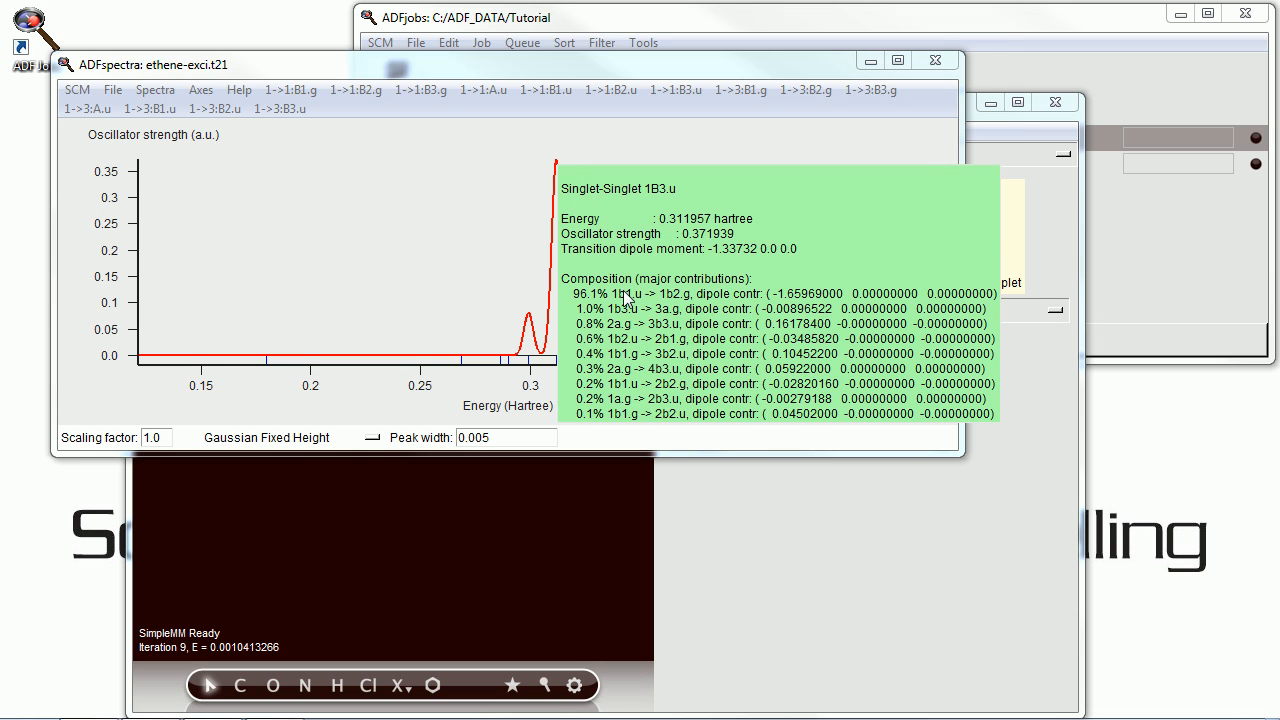
mouse_move(628, 298)
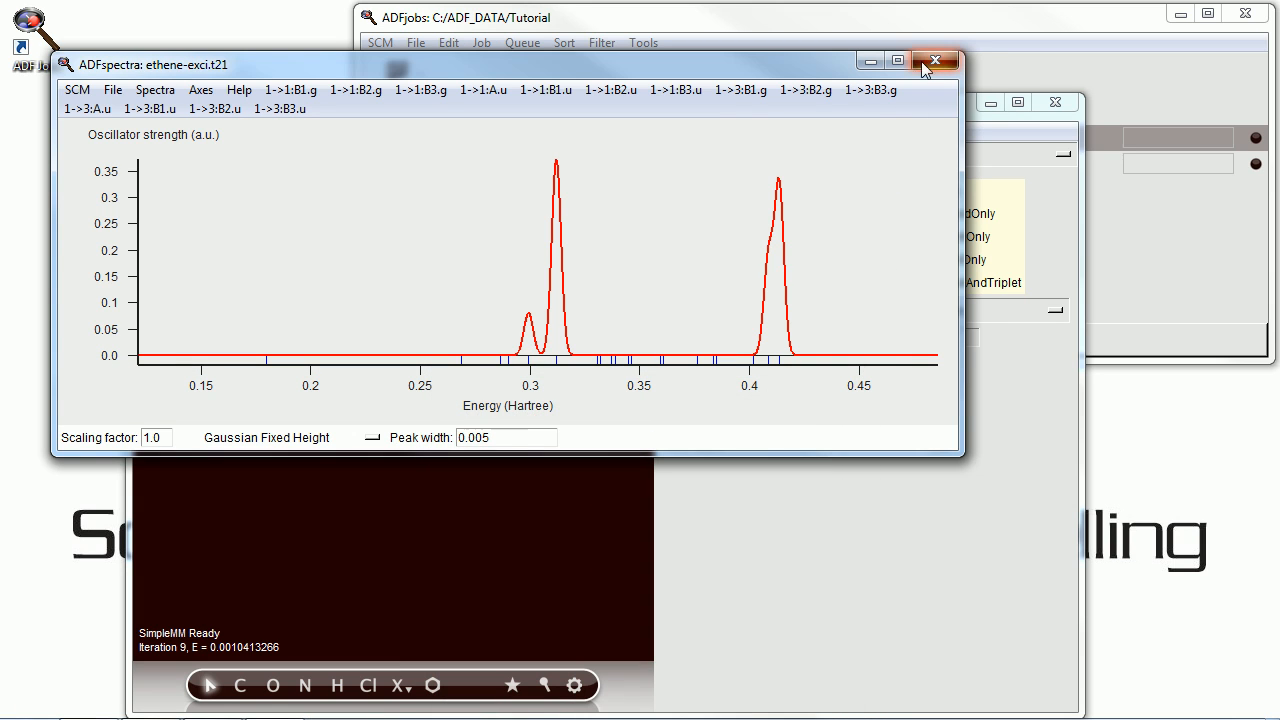
left_click(934, 60)
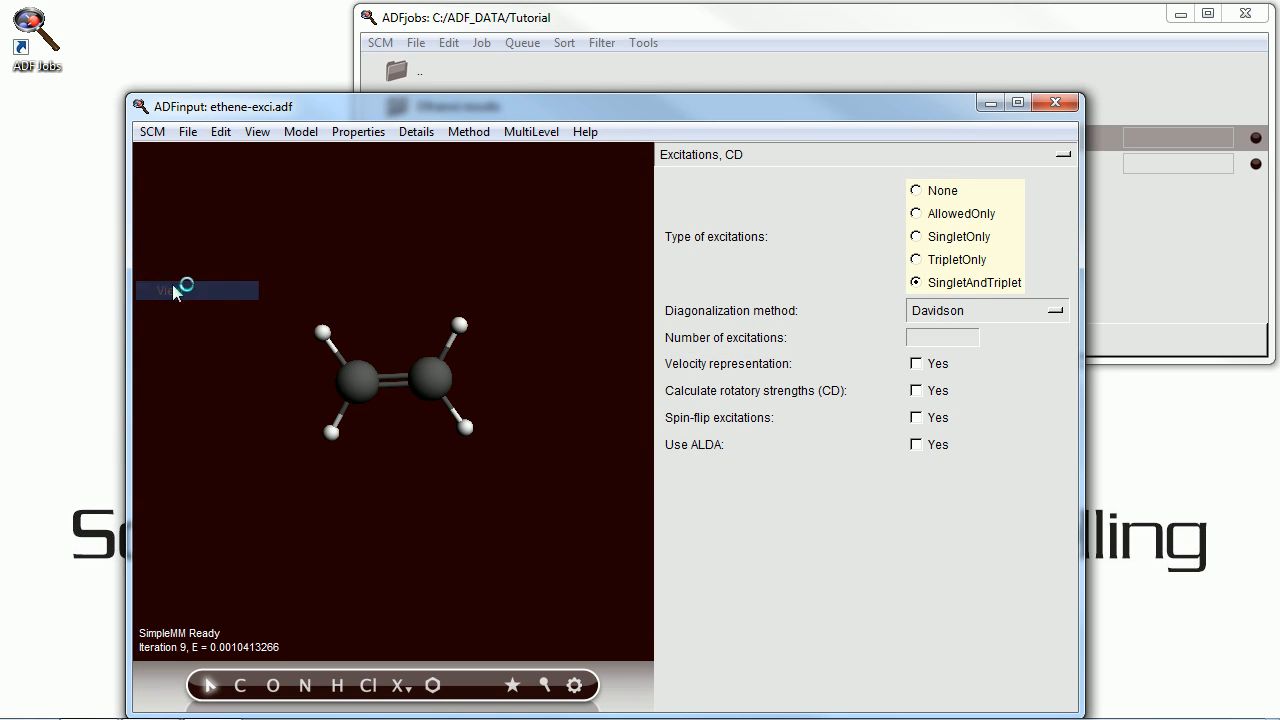
- Launch ADFview and load the ethene-exci.t21 results file
left_click(190, 290)
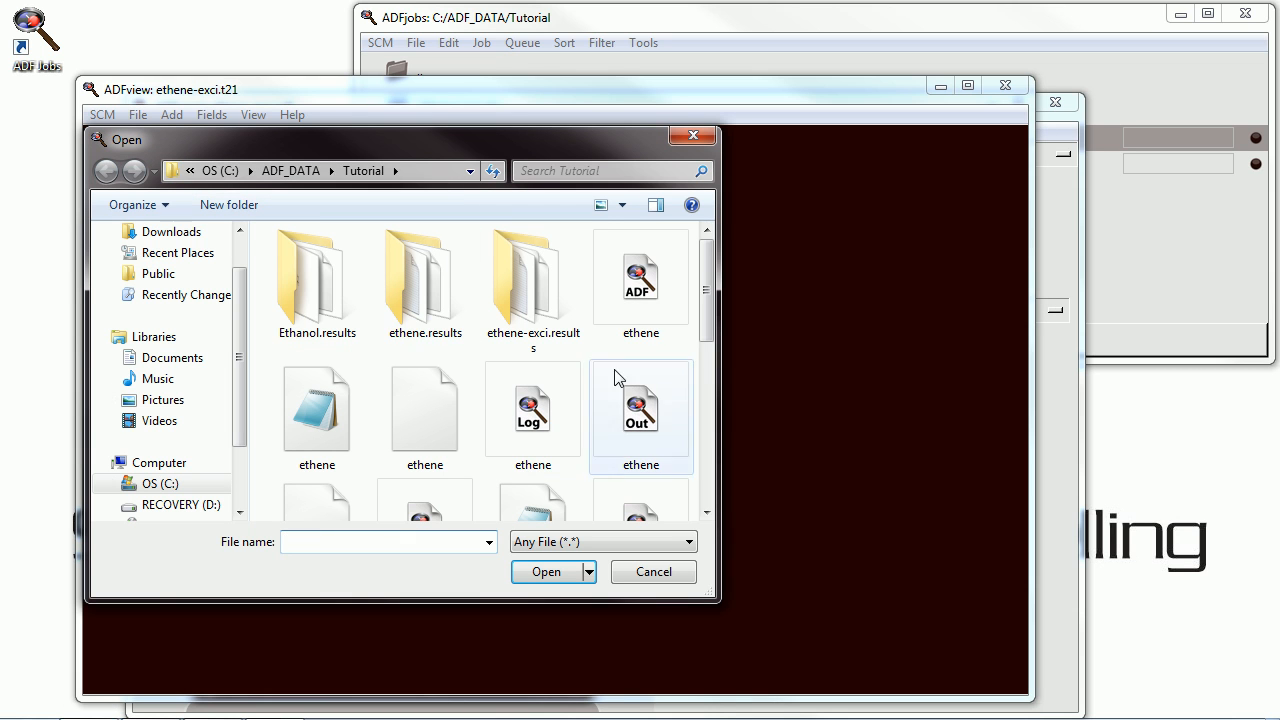
scroll("down", 3)
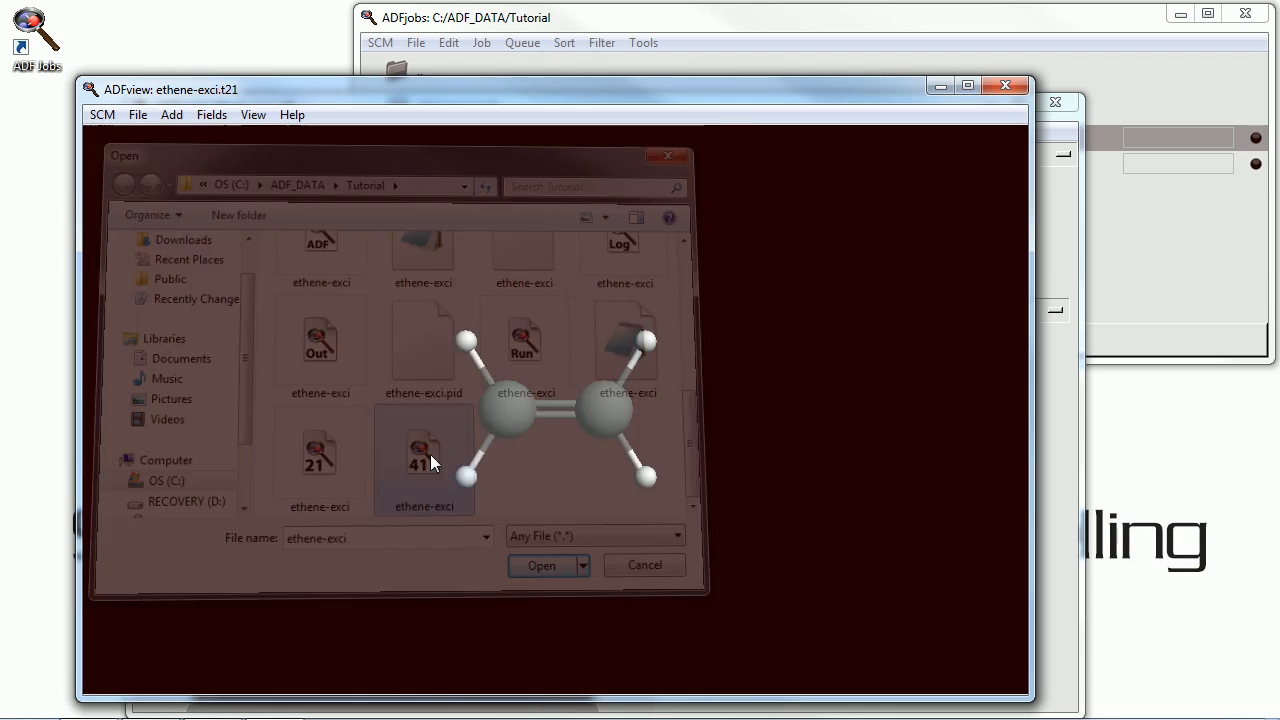
left_click(540, 564)
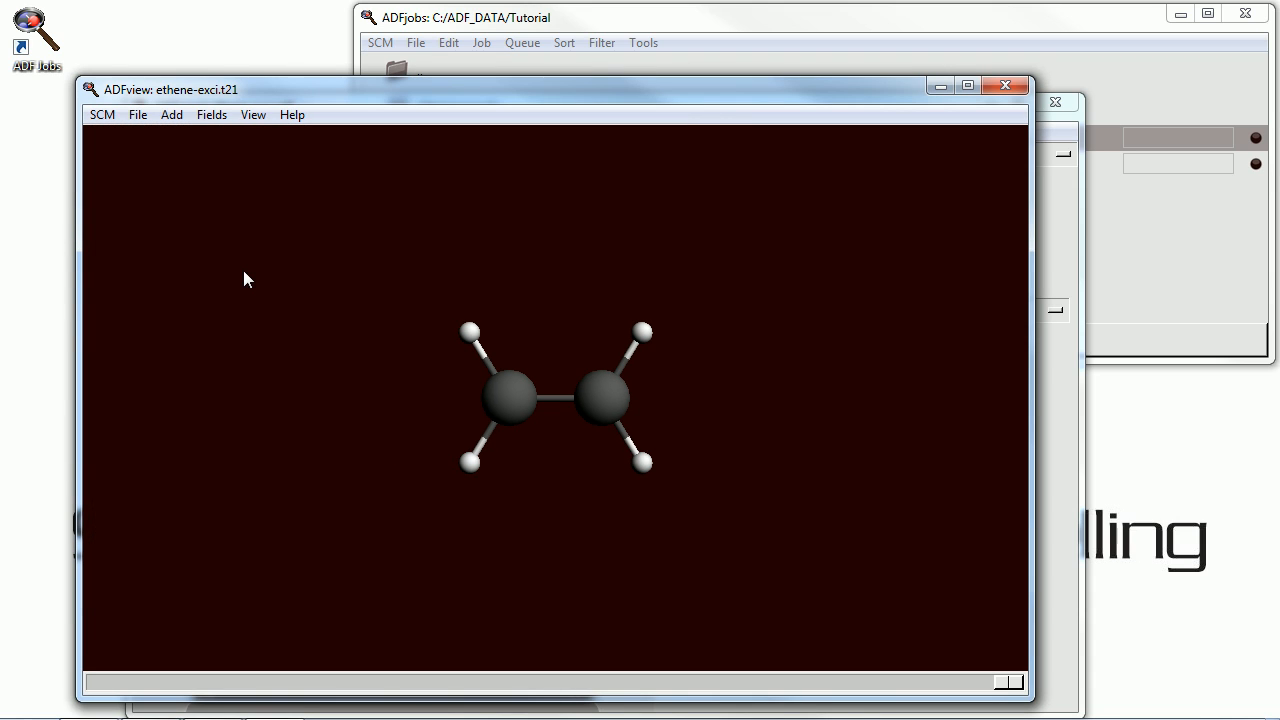
- Add a double (+/-) isosurface of TransDens_SS_B3.u_Fitdensity_1 at isovalue 0.003
left_click(172, 114)
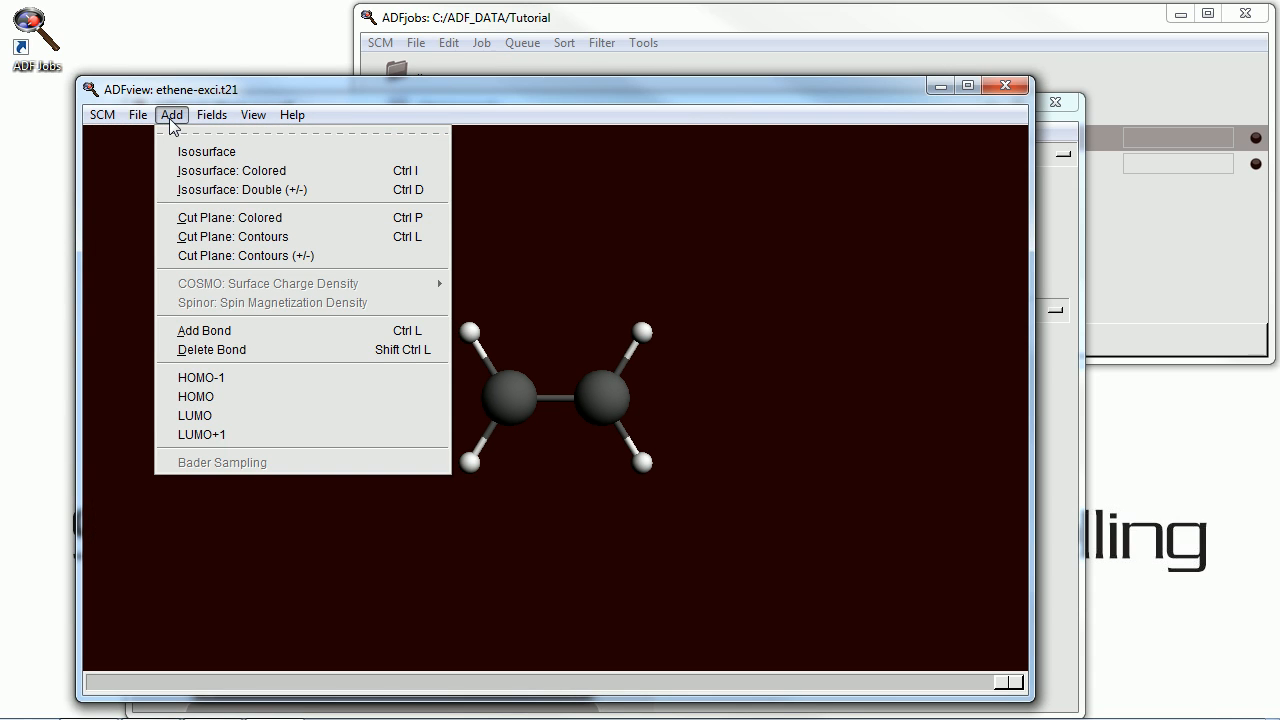
left_click(242, 188)
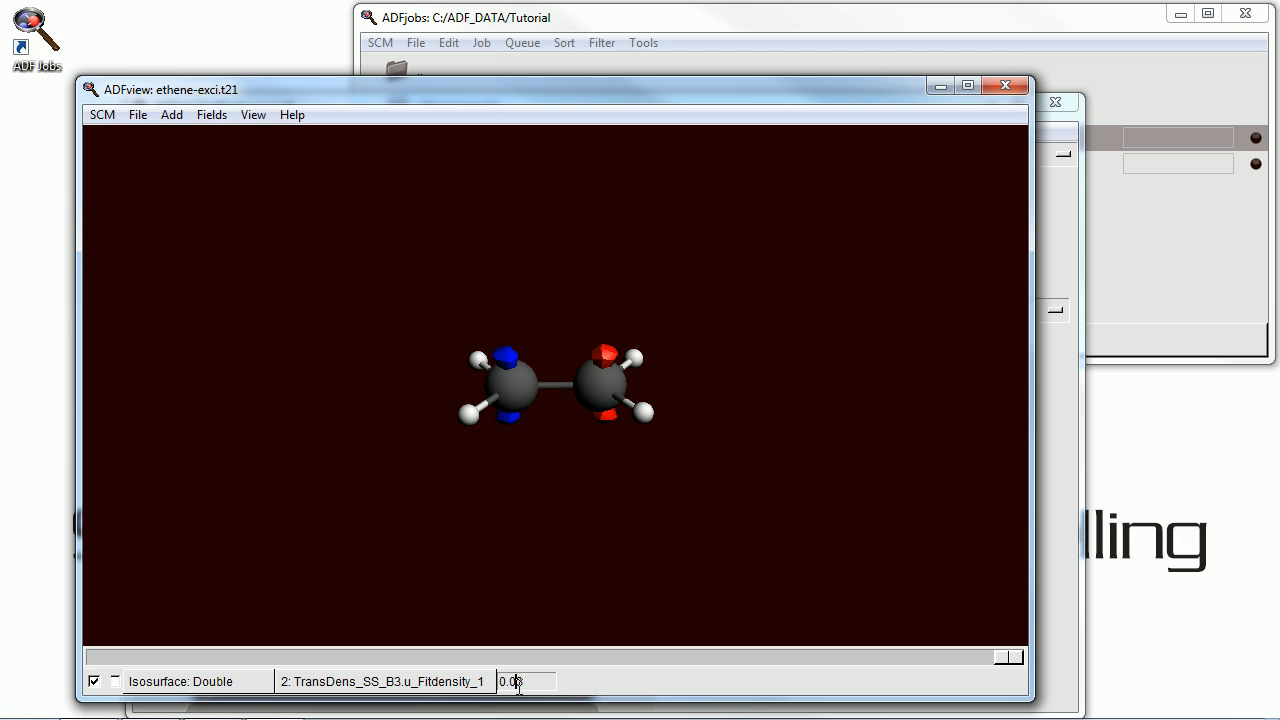
type("0.003")
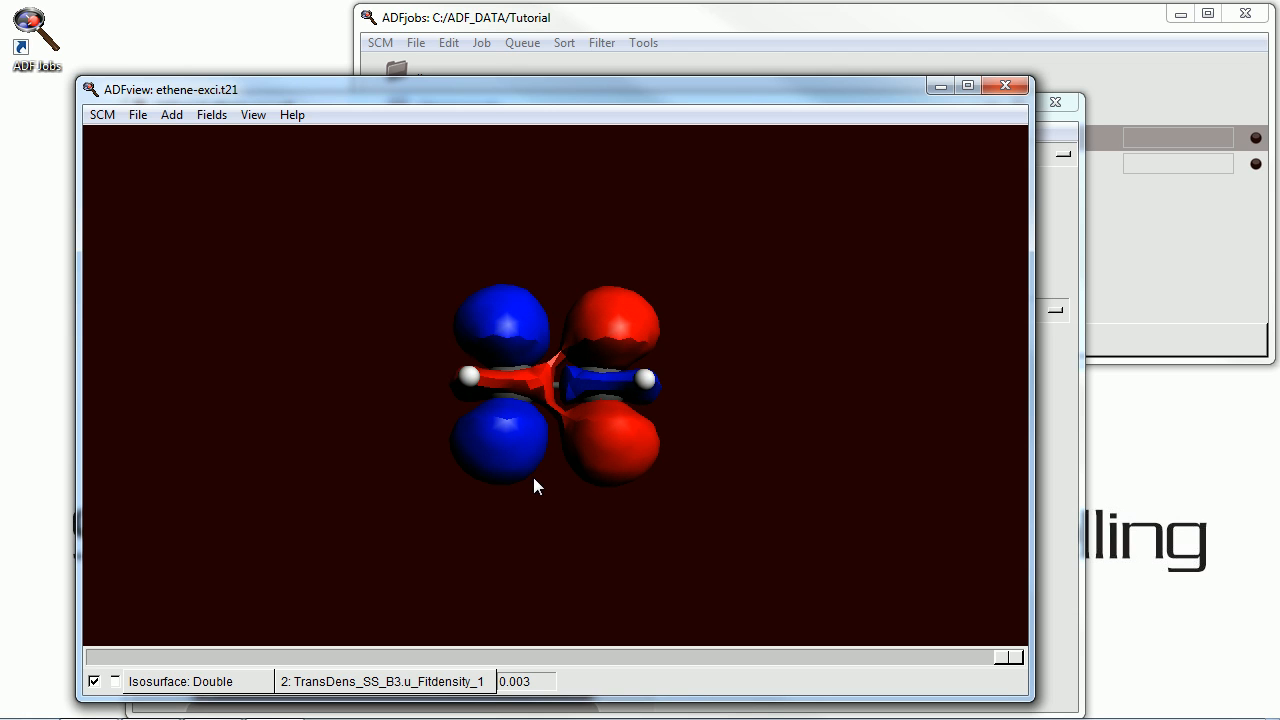
left_click(100, 114)
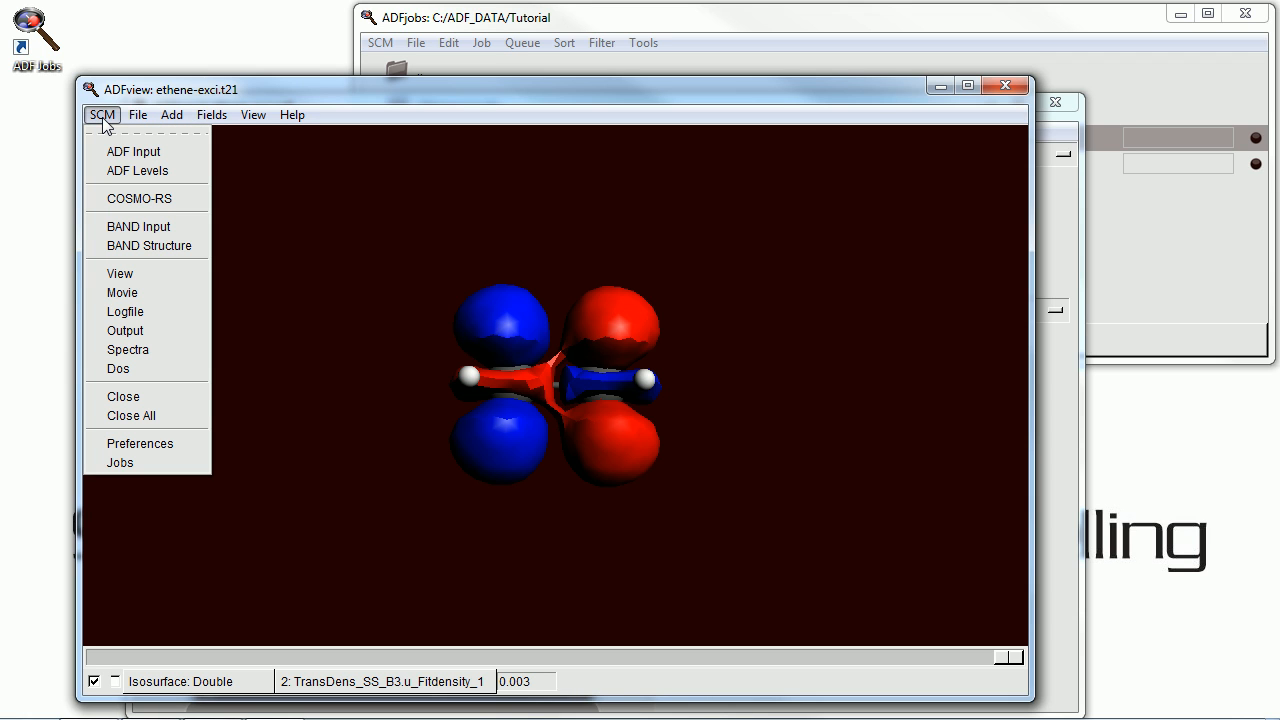
mouse_move(124, 330)
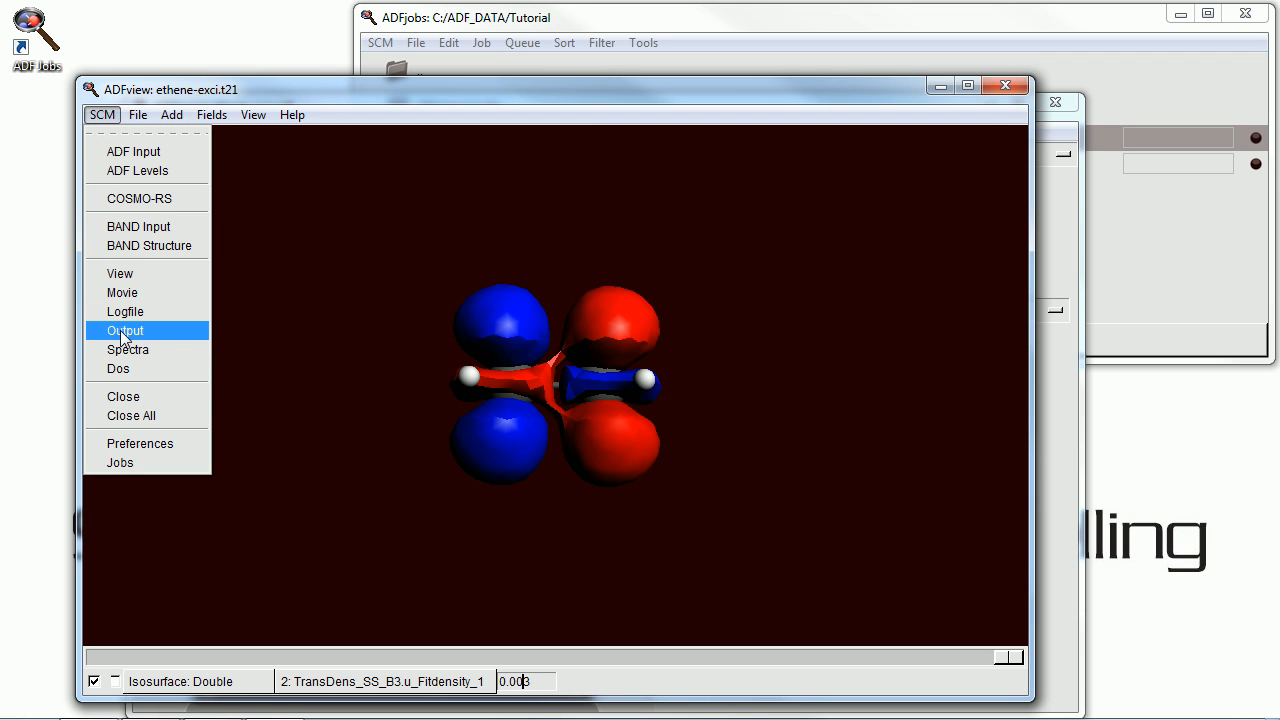
- Show the ethene-exci output at Response Properties > Excitation Energies (Davidson) and scroll the singlet-singlet results
left_click(124, 330)
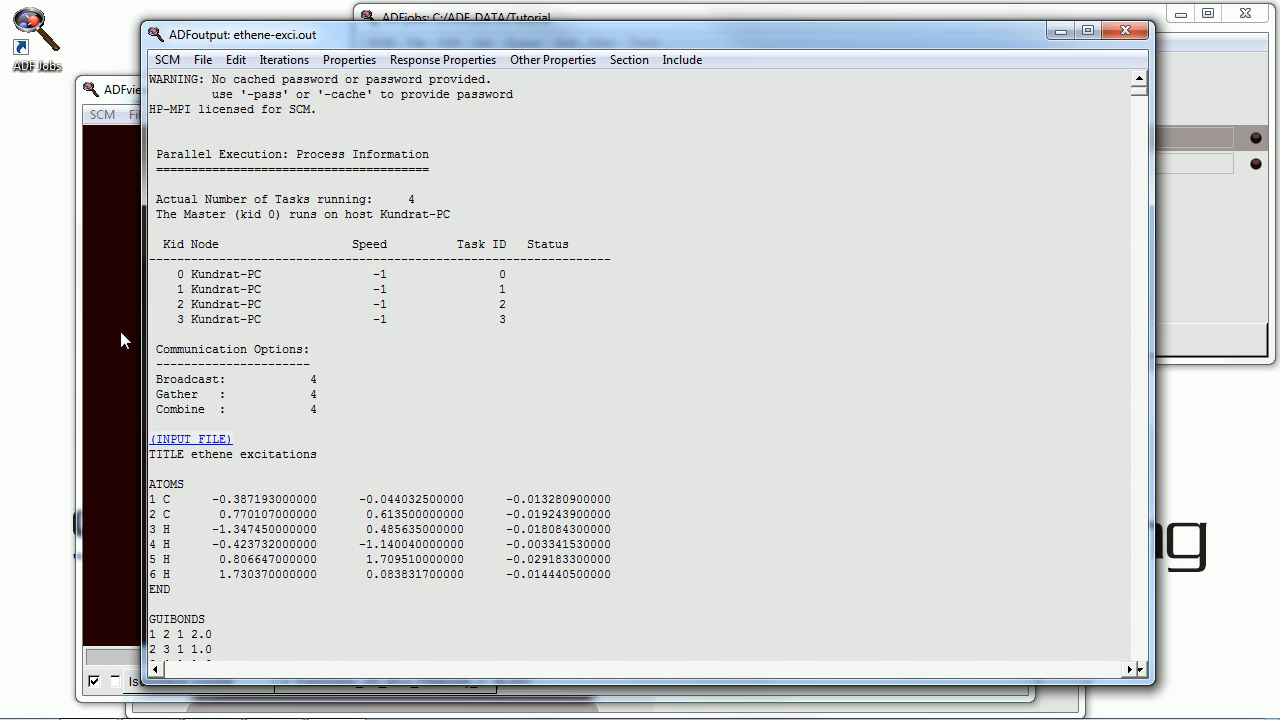
mouse_move(450, 64)
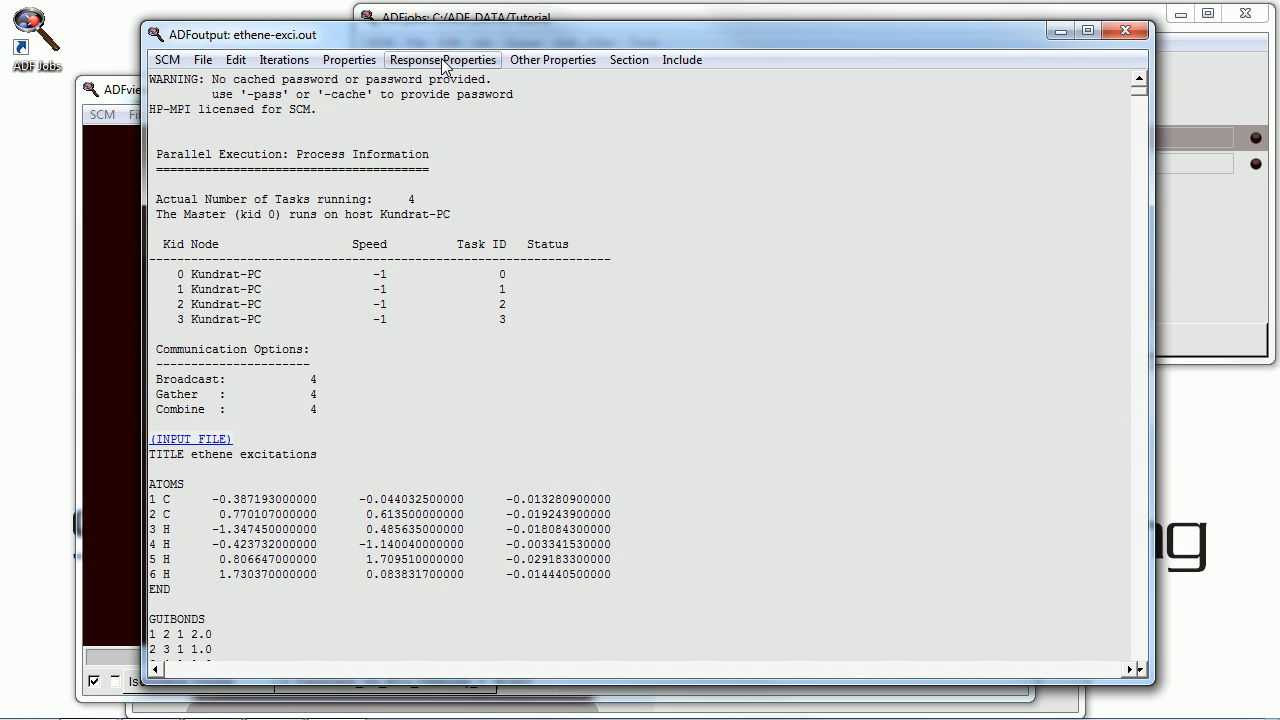
left_click(444, 60)
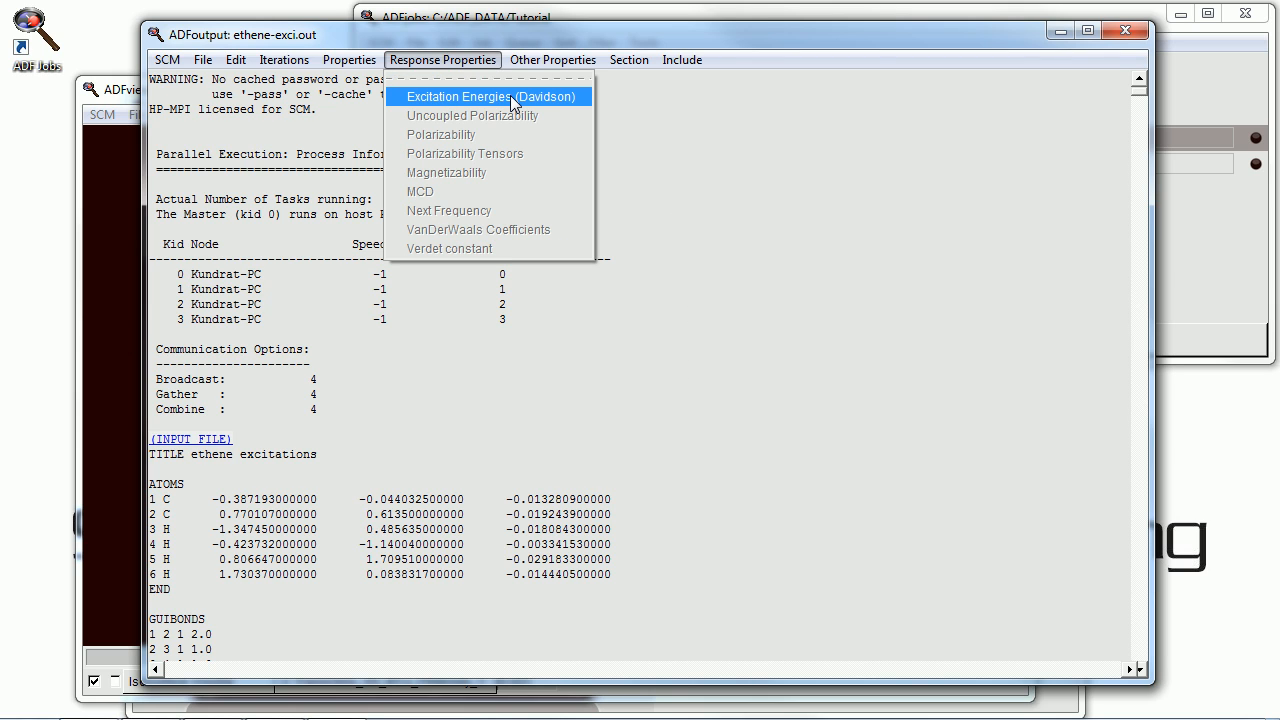
left_click(490, 96)
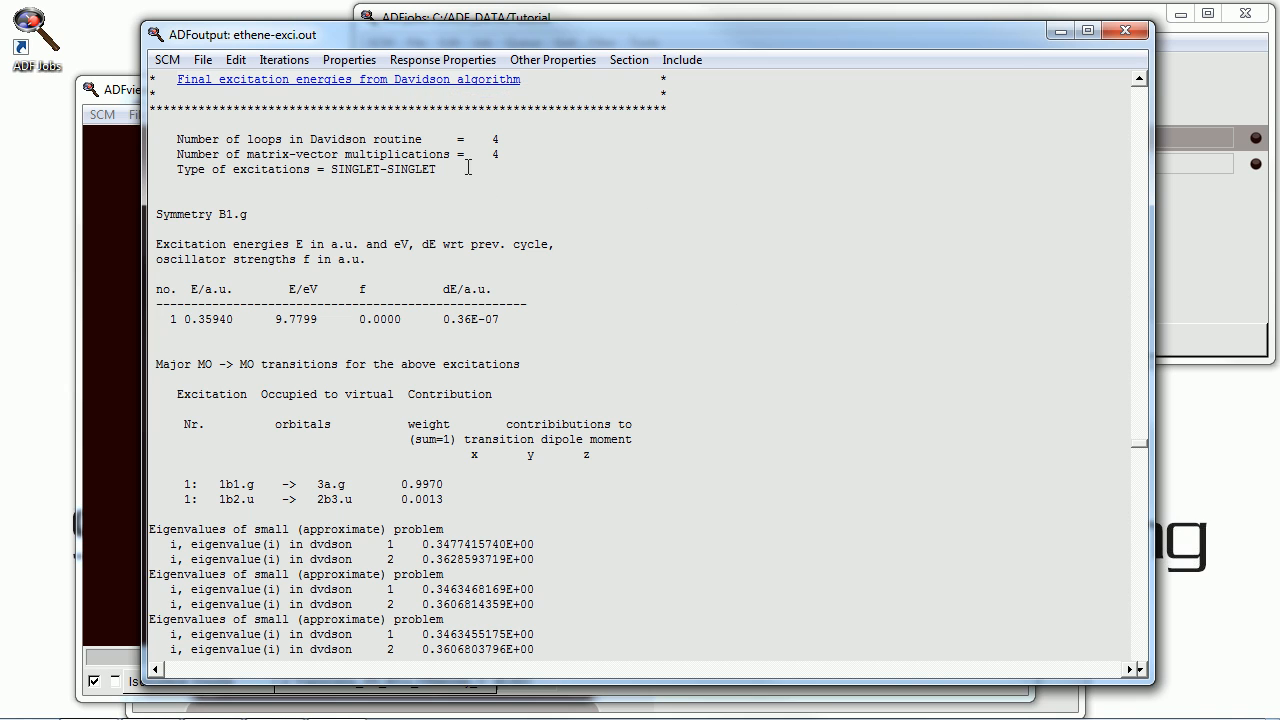
scroll("down", 3)
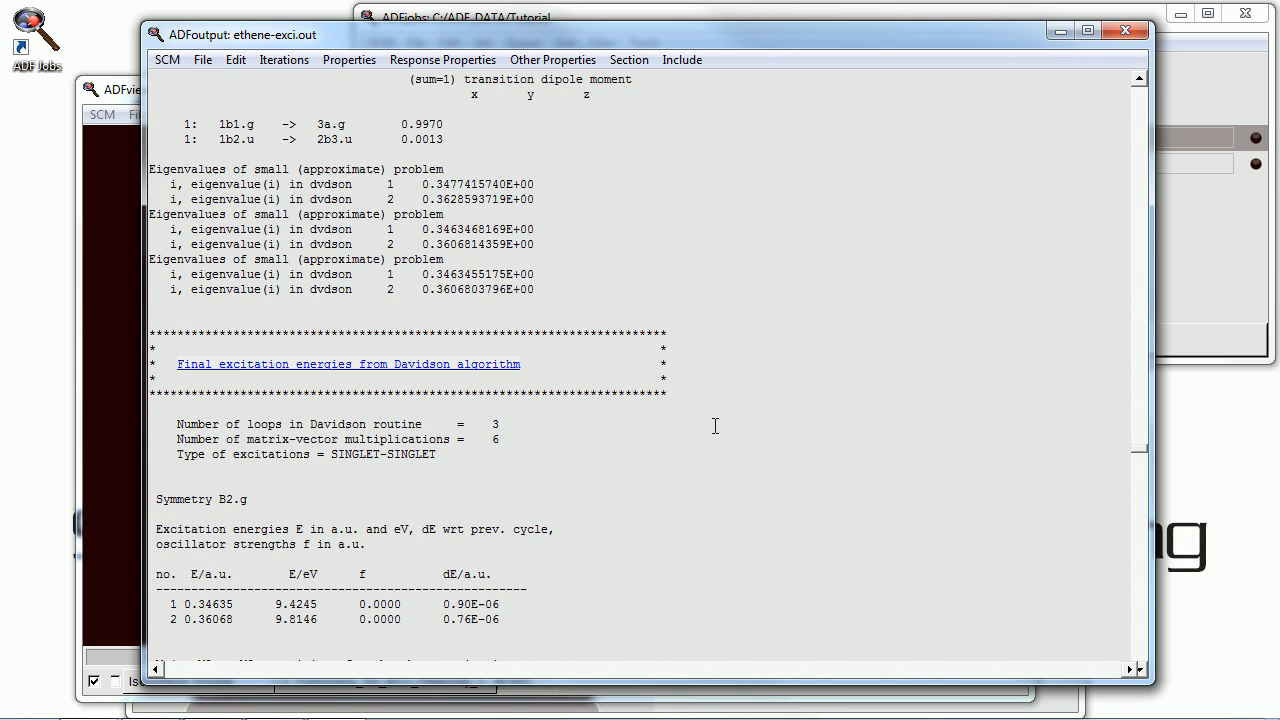
scroll("down", 3)
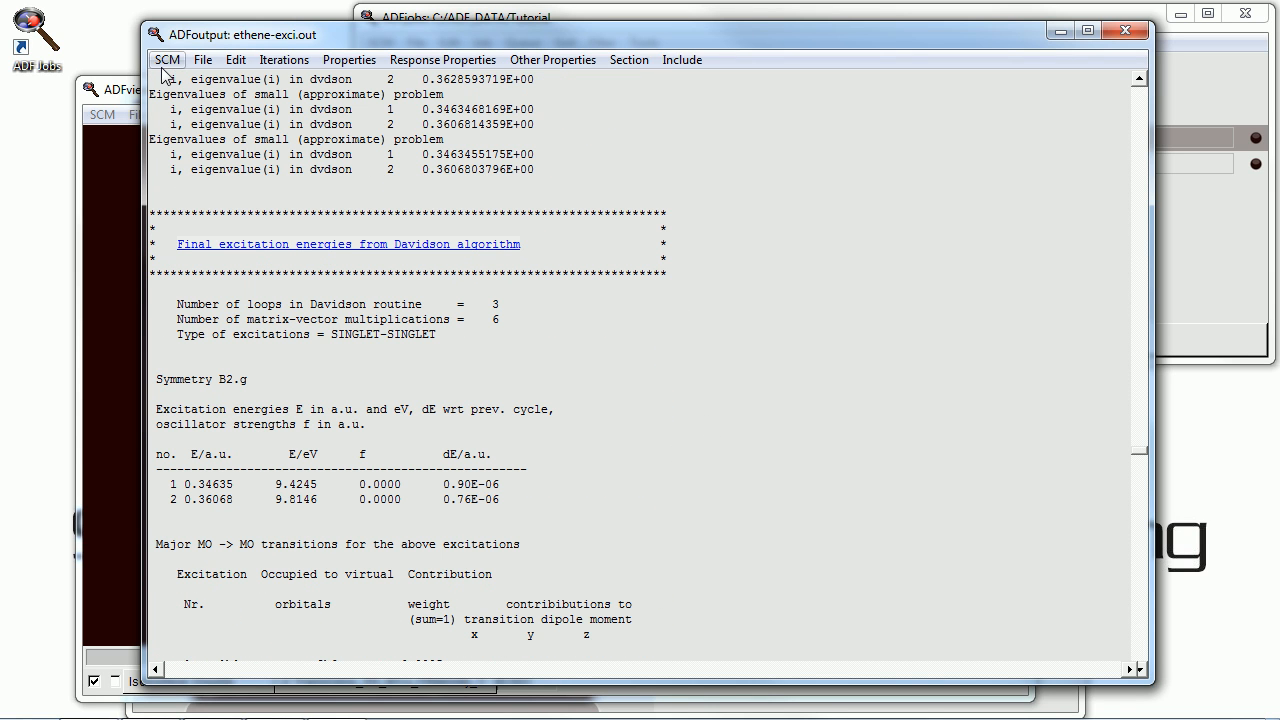